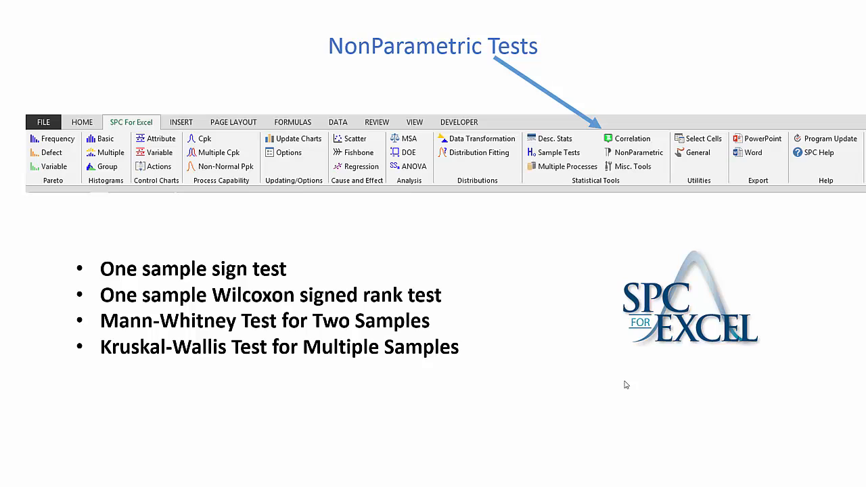
mouse_move(309, 333)
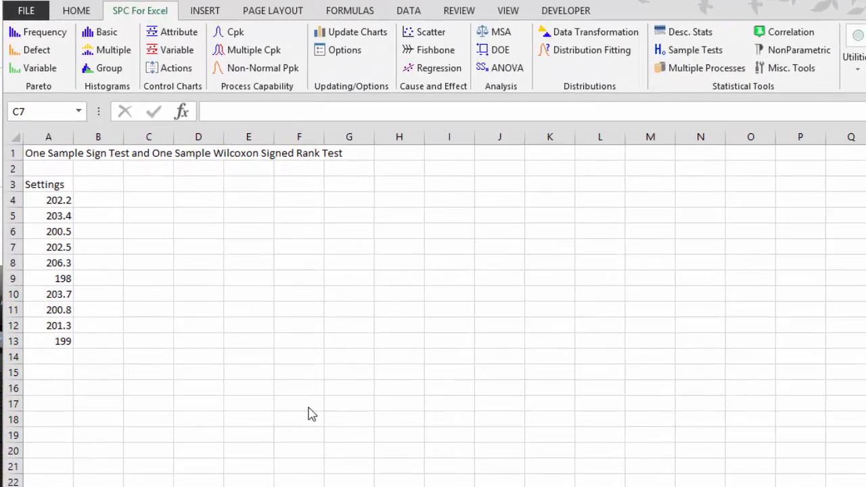
mouse_move(166, 170)
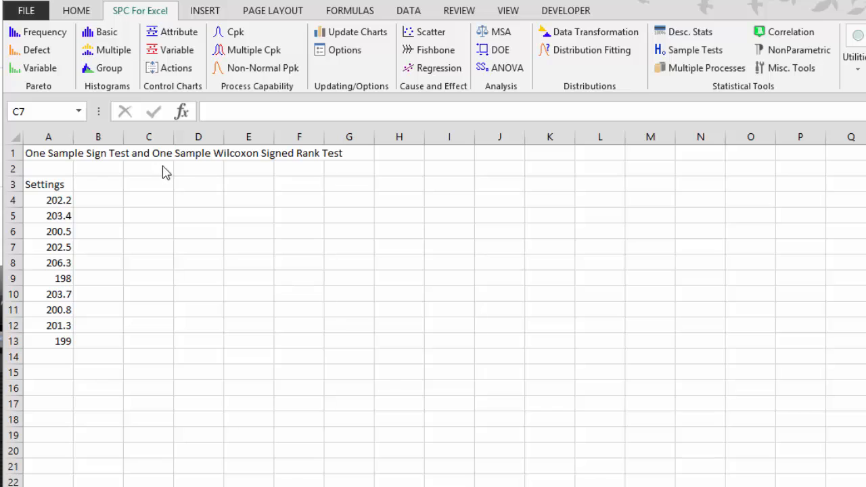
mouse_move(239, 183)
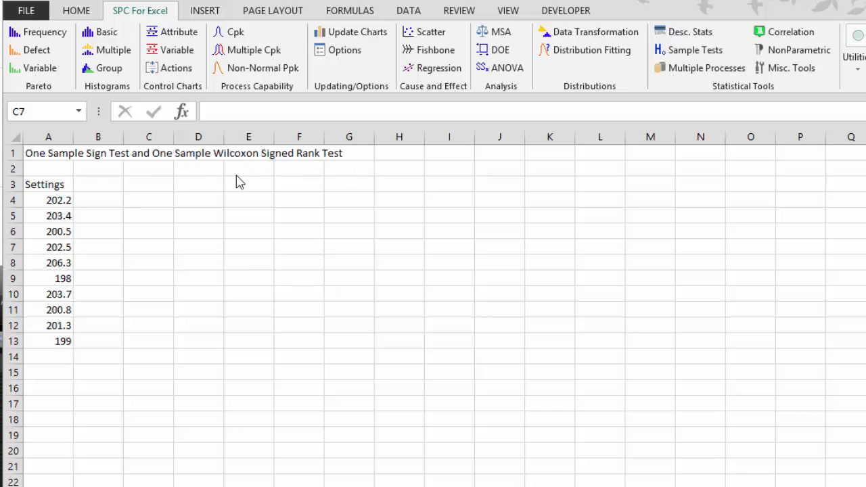
mouse_move(98, 226)
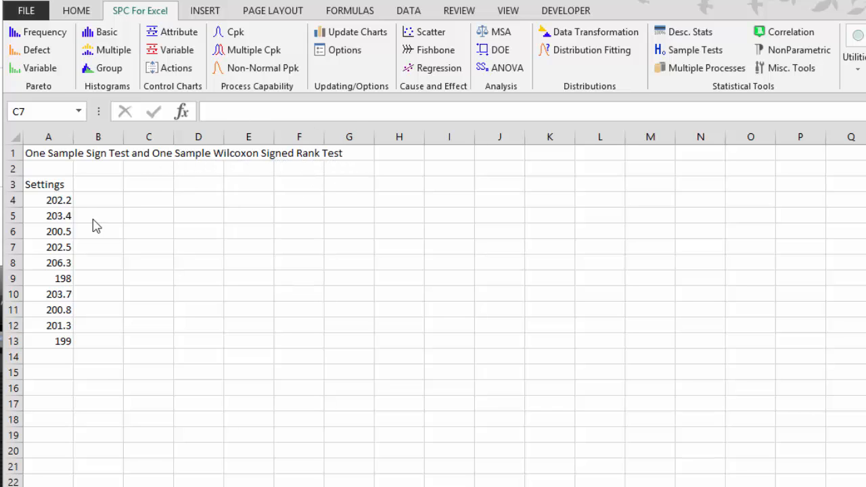
- Select the Settings values starting at cell A4 as the data to analyse
click(49, 200)
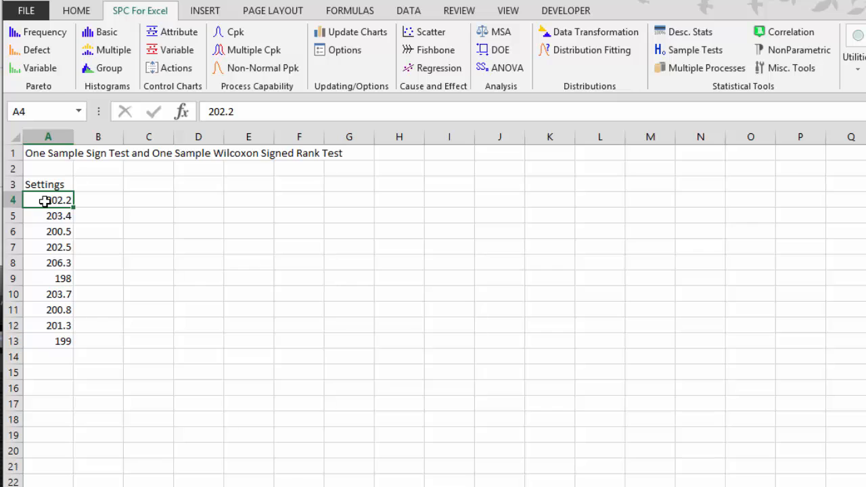
mouse_move(48, 224)
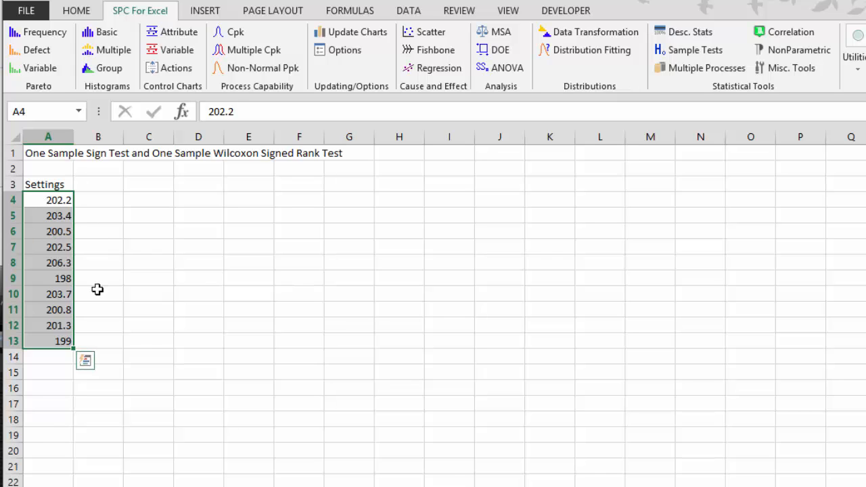
mouse_move(158, 255)
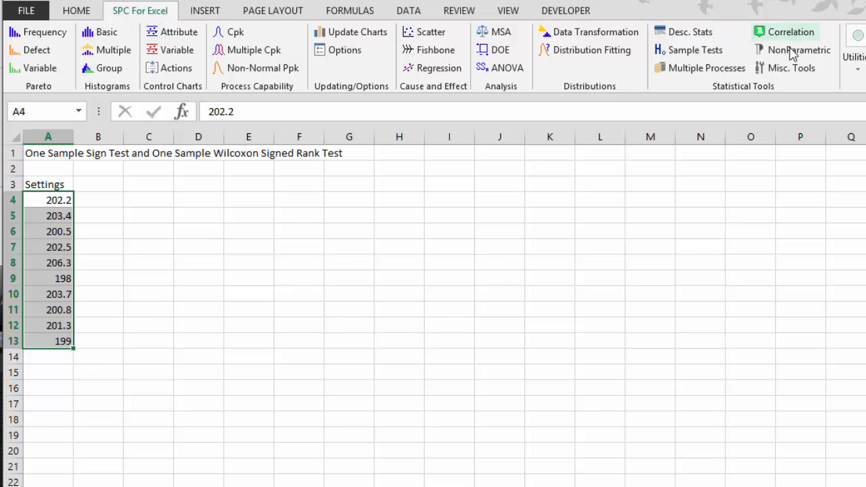
- Choose the One Sample Sign Test from the SPC for Excel nonparametric tests
click(799, 48)
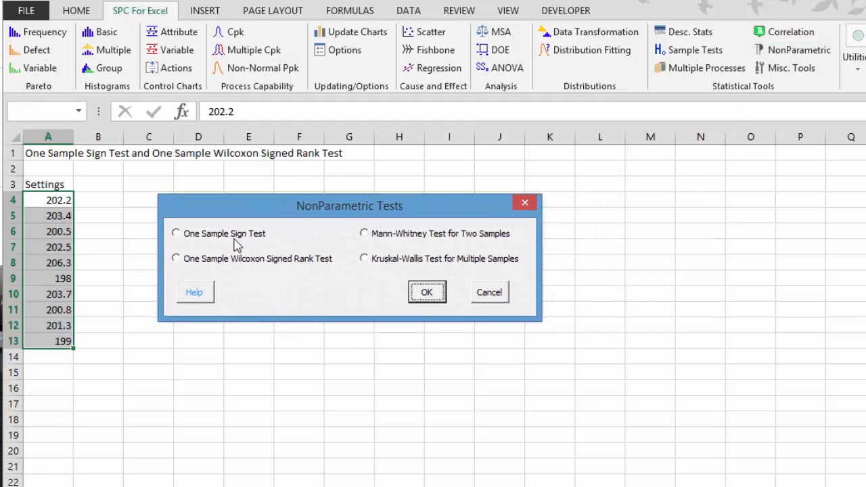
click(176, 233)
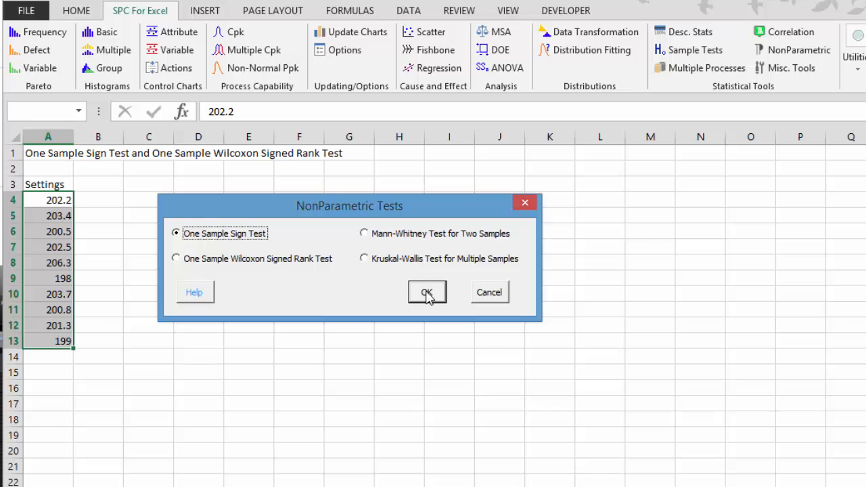
click(426, 292)
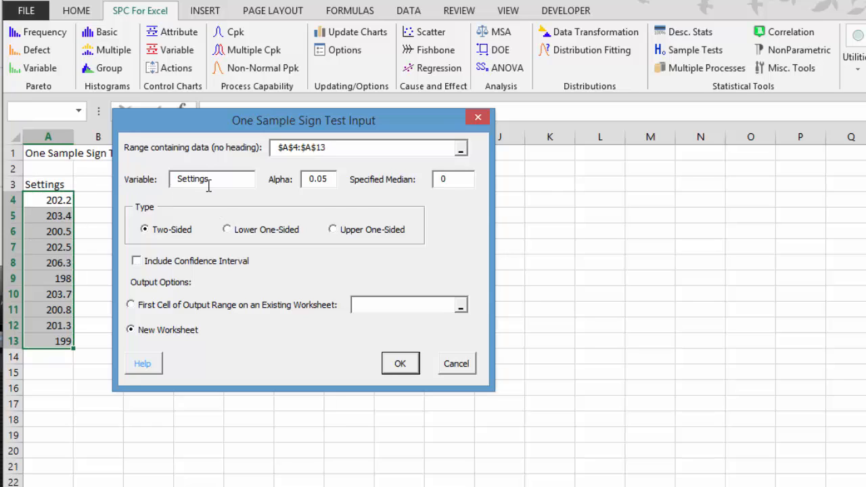
mouse_move(308, 187)
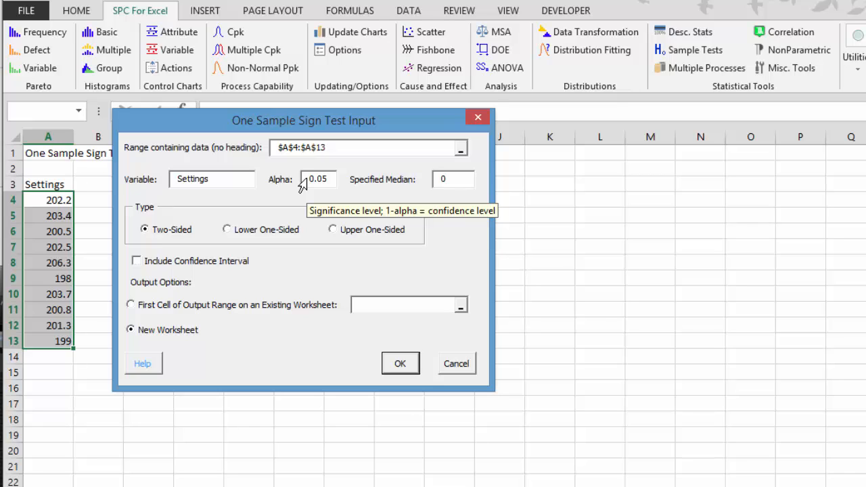
mouse_move(453, 179)
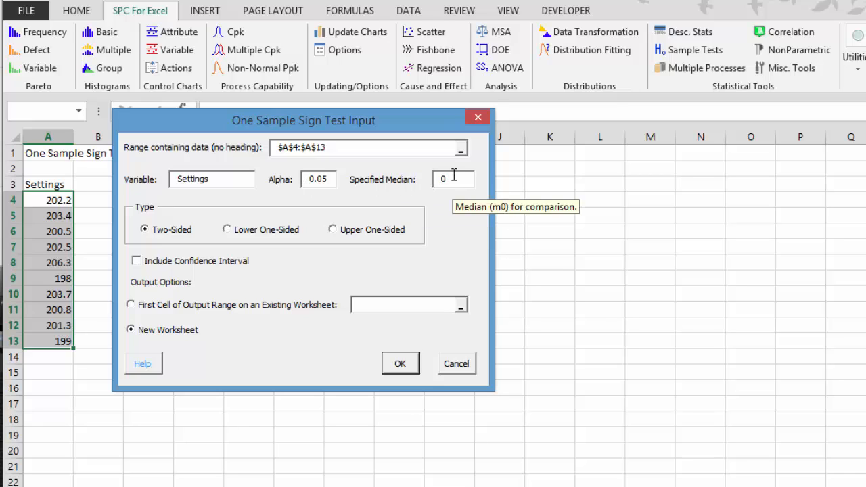
- Run the sign test with specified median 200 and a confidence interval on a new worksheet
click(453, 179)
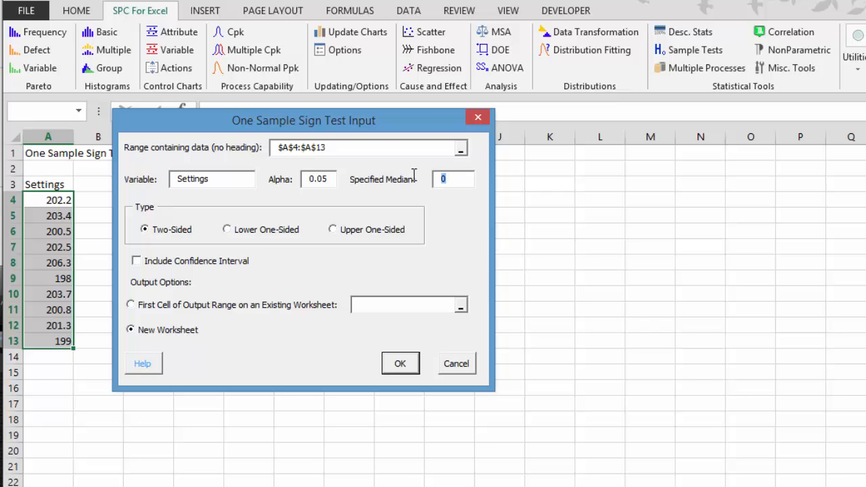
text(200)
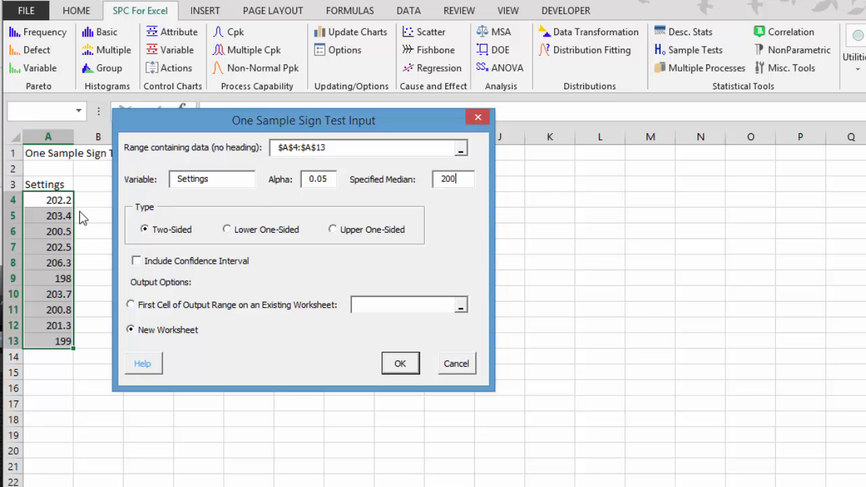
mouse_move(247, 270)
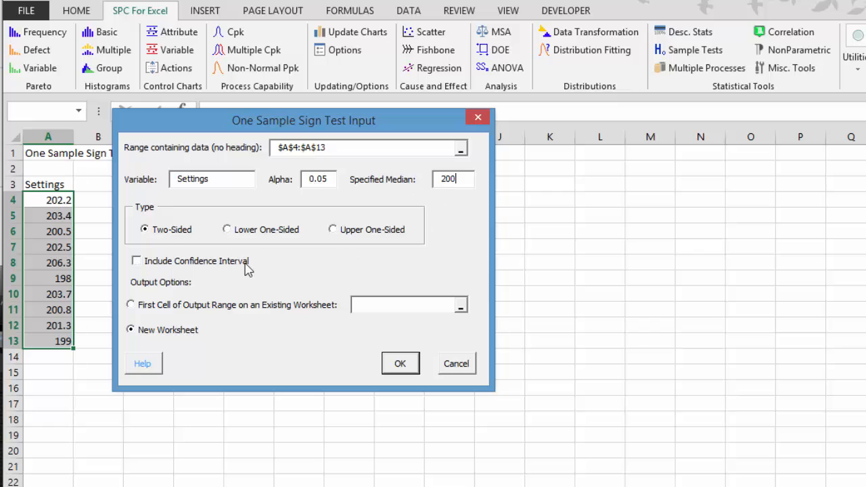
mouse_move(359, 235)
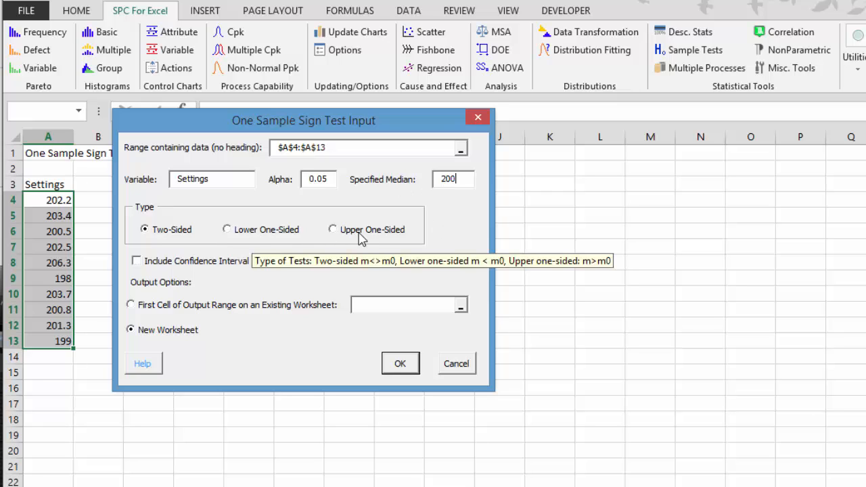
mouse_move(300, 287)
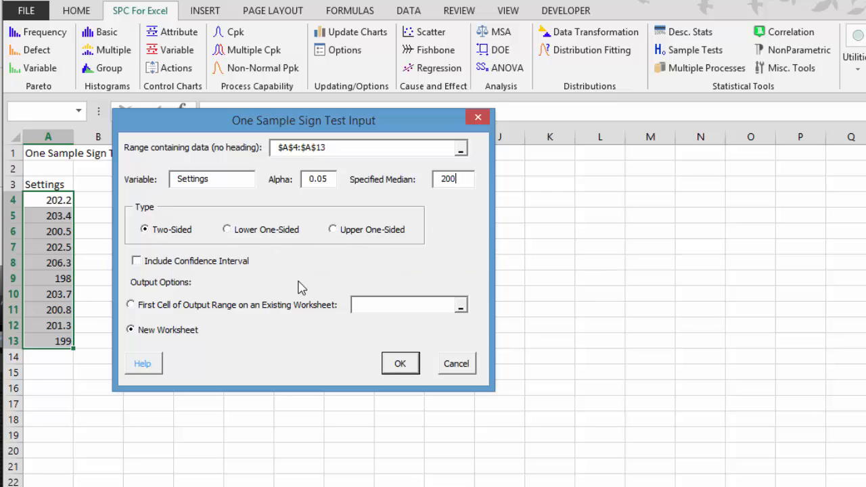
mouse_move(135, 259)
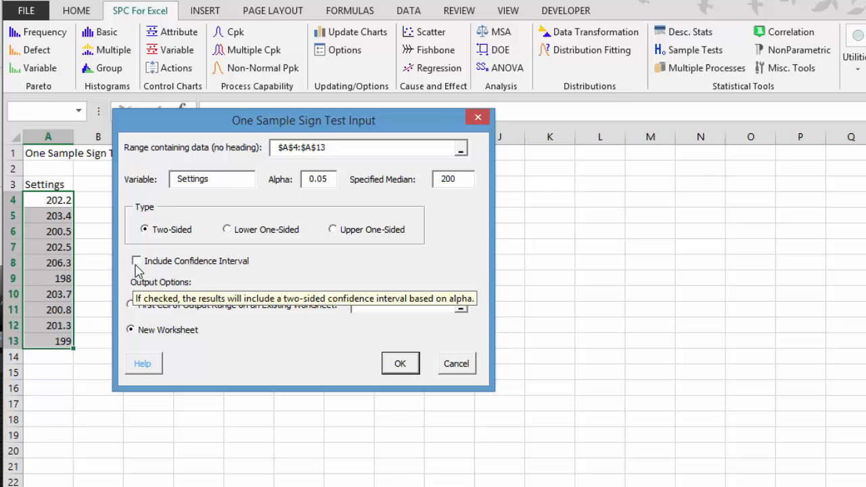
click(136, 260)
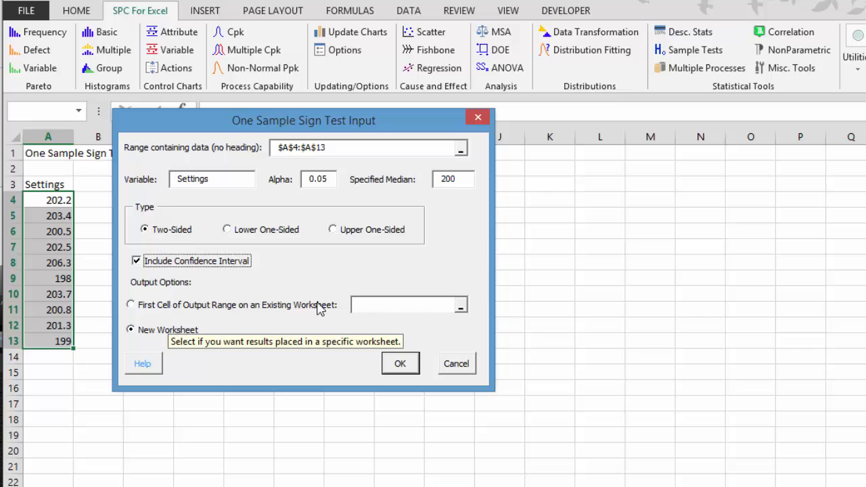
mouse_move(162, 331)
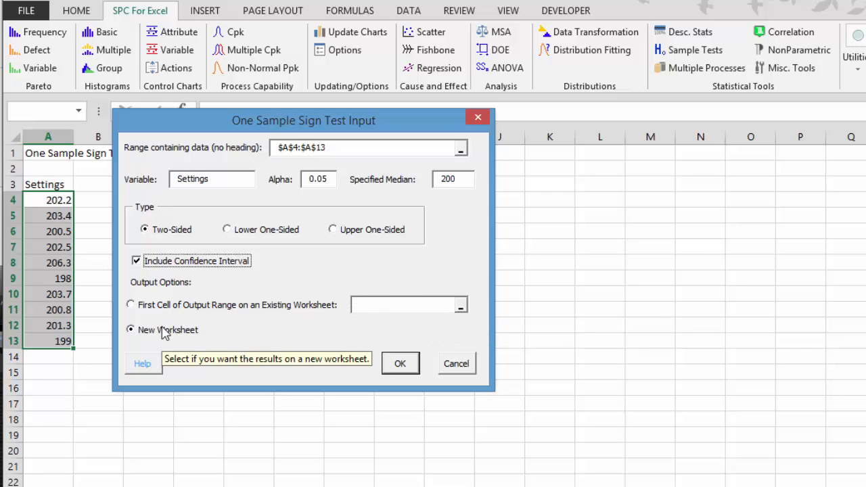
mouse_move(400, 363)
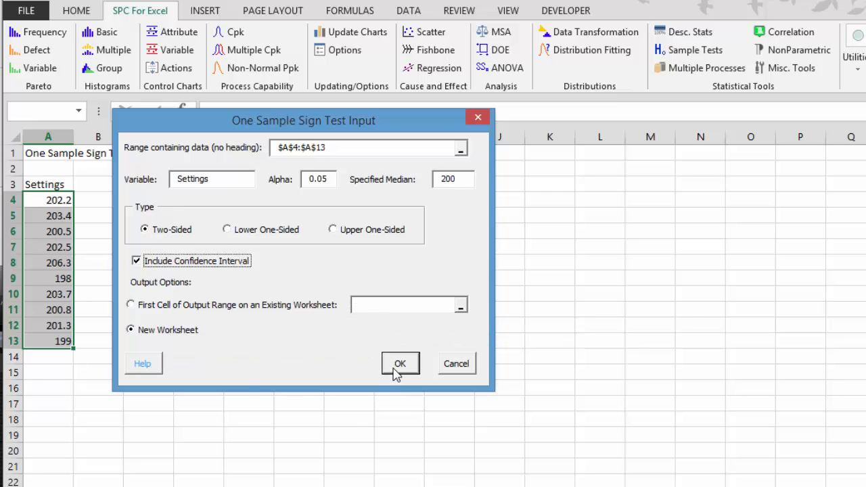
click(401, 363)
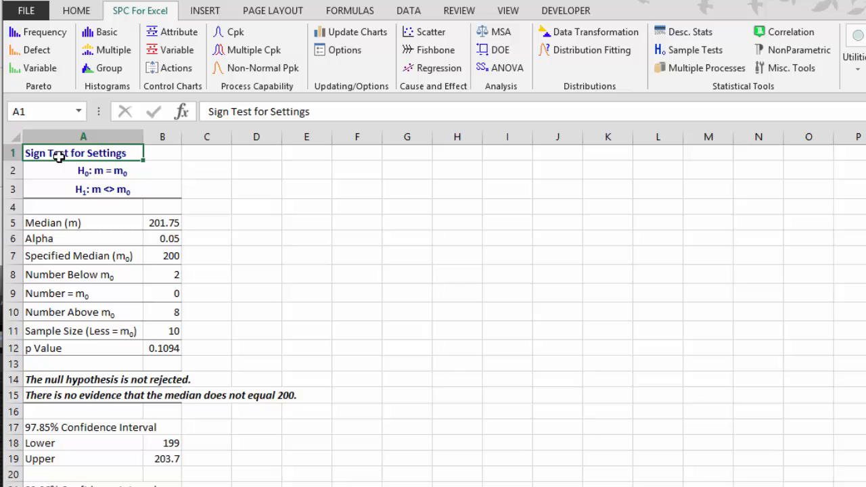
- Review the null and alternative hypotheses, median 200 and the p value result
click(82, 171)
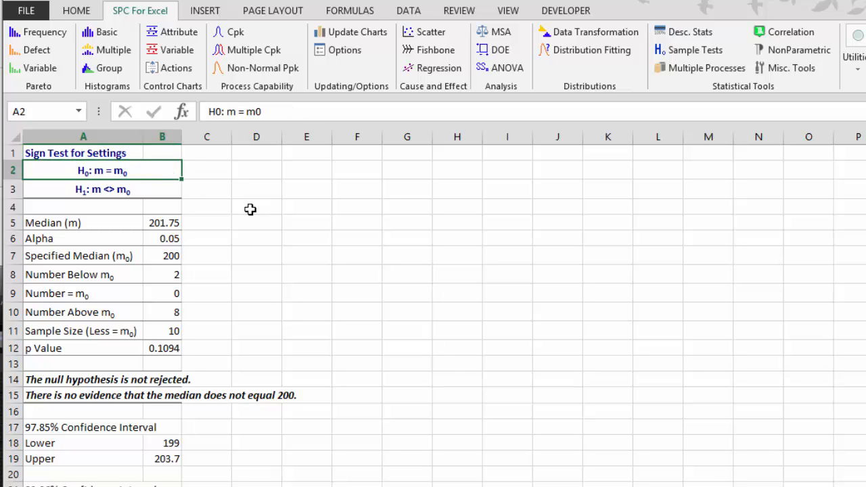
mouse_move(228, 224)
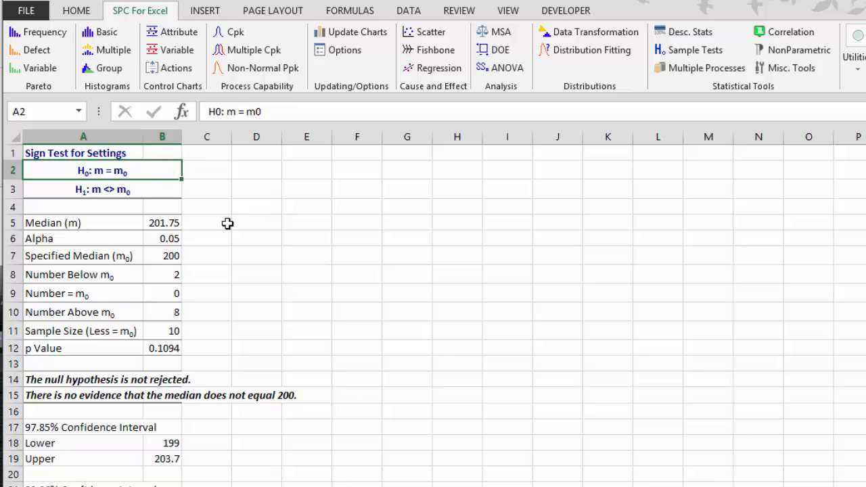
click(162, 256)
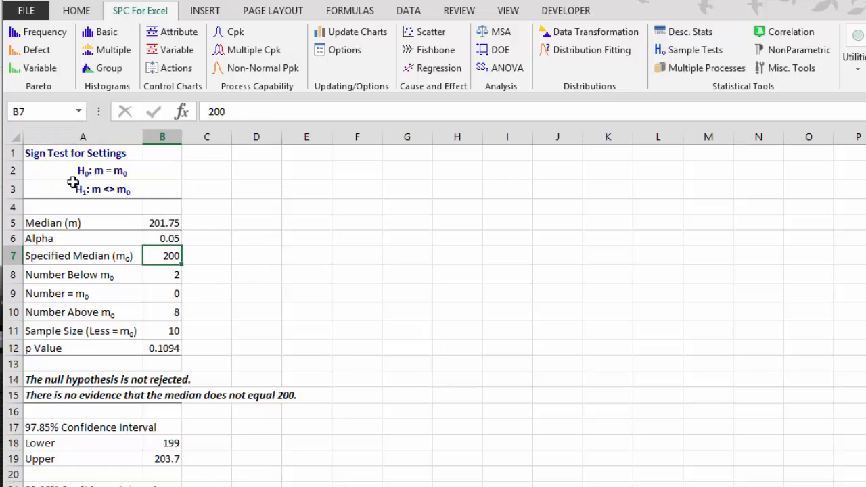
click(102, 190)
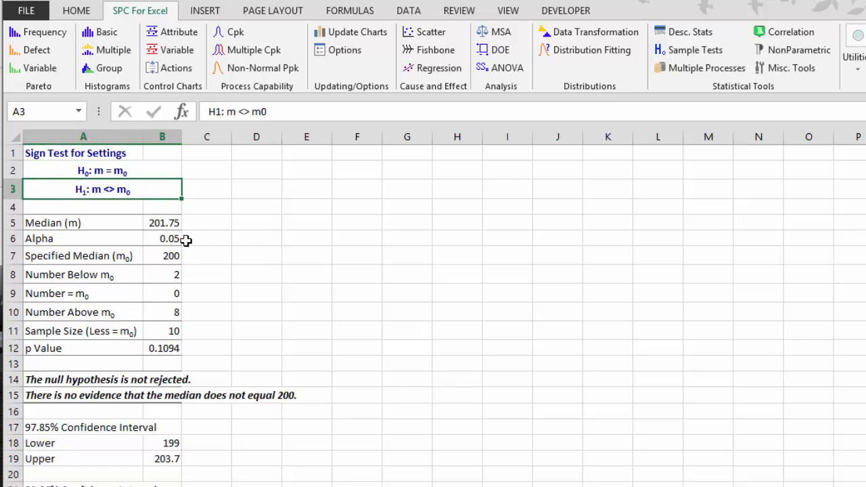
mouse_move(70, 274)
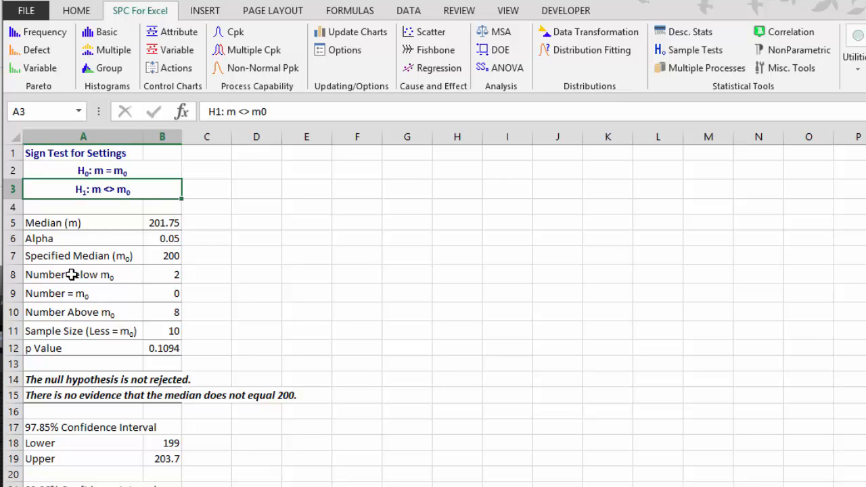
click(95, 348)
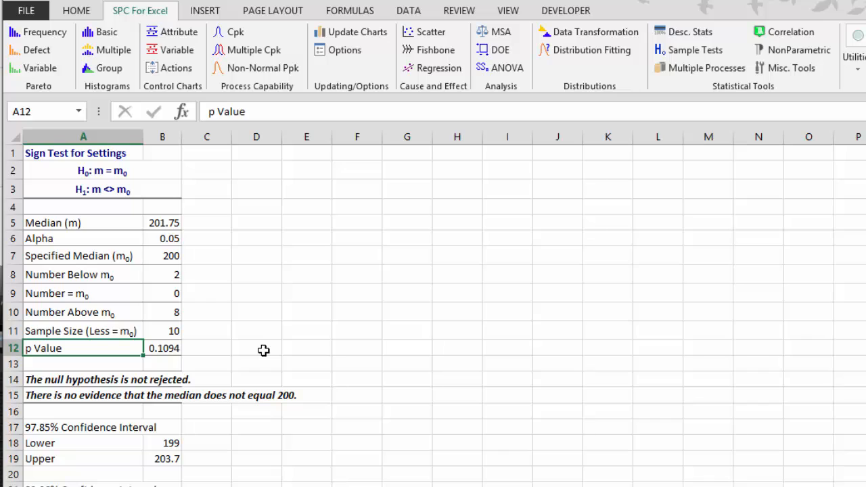
mouse_move(179, 349)
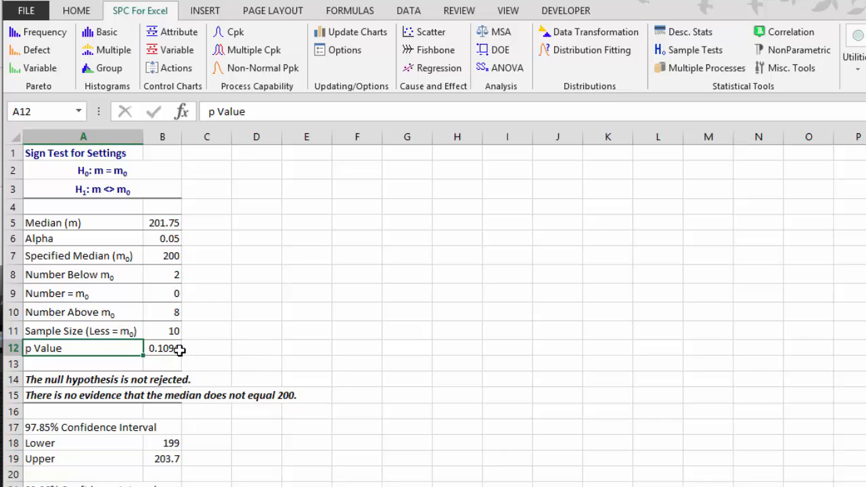
mouse_move(173, 350)
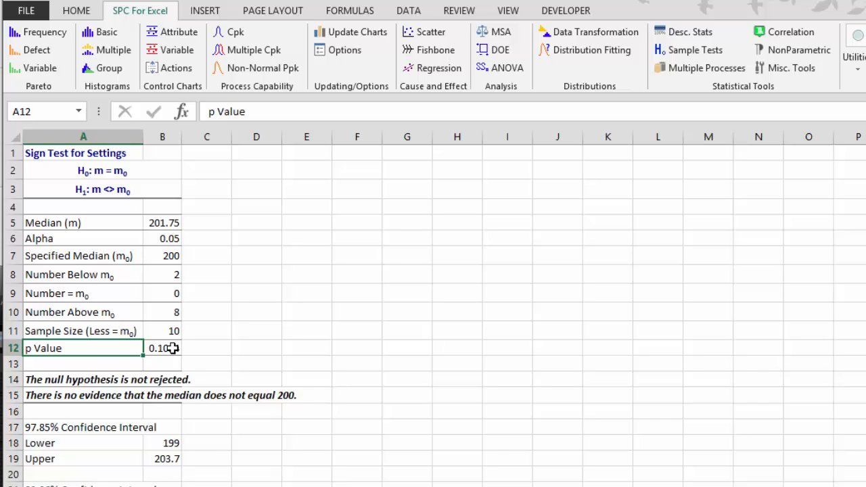
- Review the null conclusion, the 97.85% confidence interval and the p value 0.1094
click(163, 348)
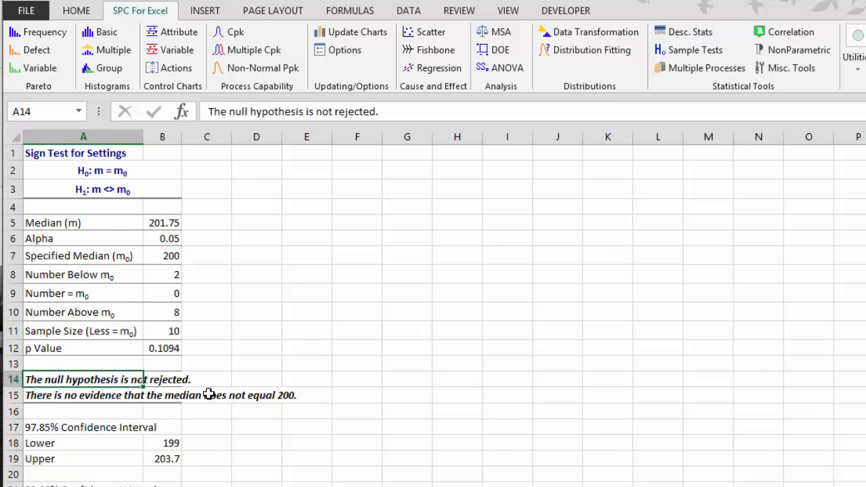
mouse_move(182, 257)
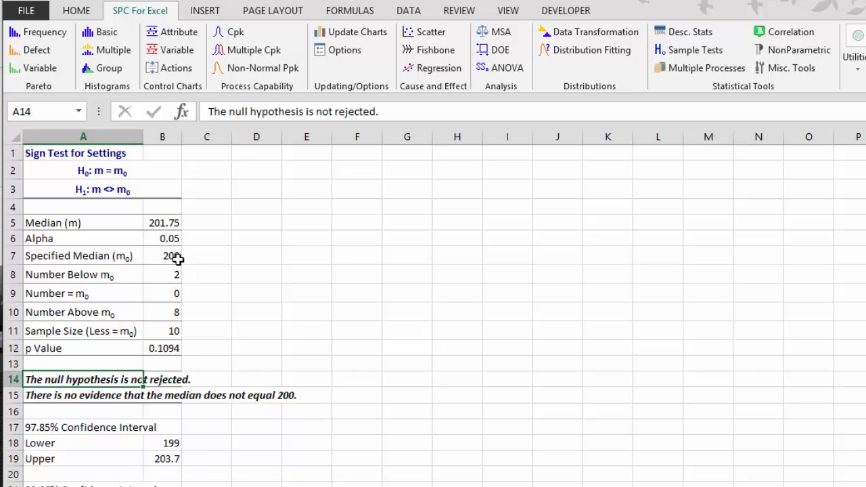
click(163, 256)
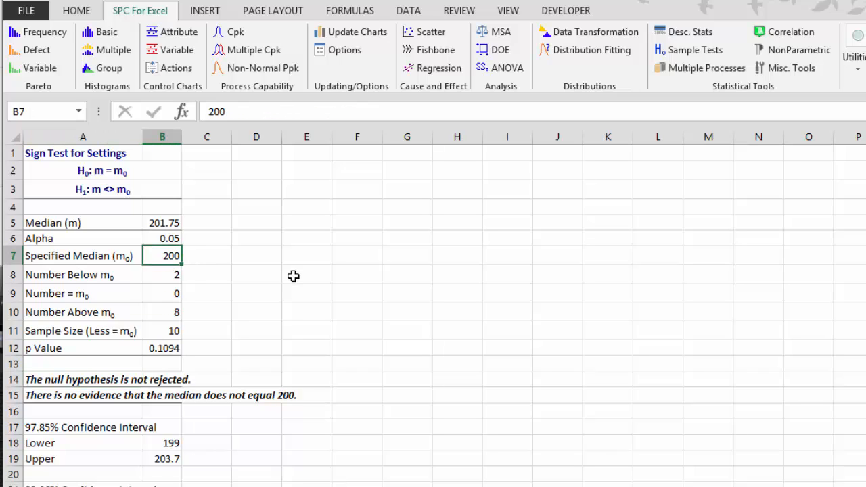
click(83, 428)
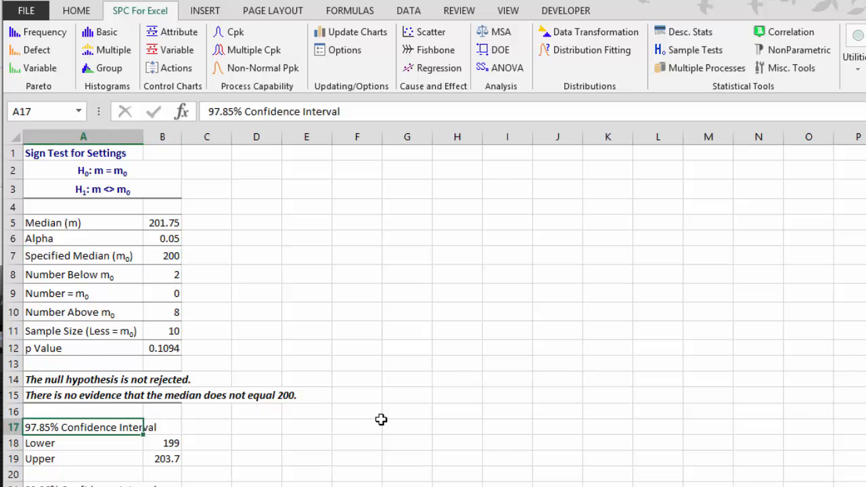
mouse_move(381, 417)
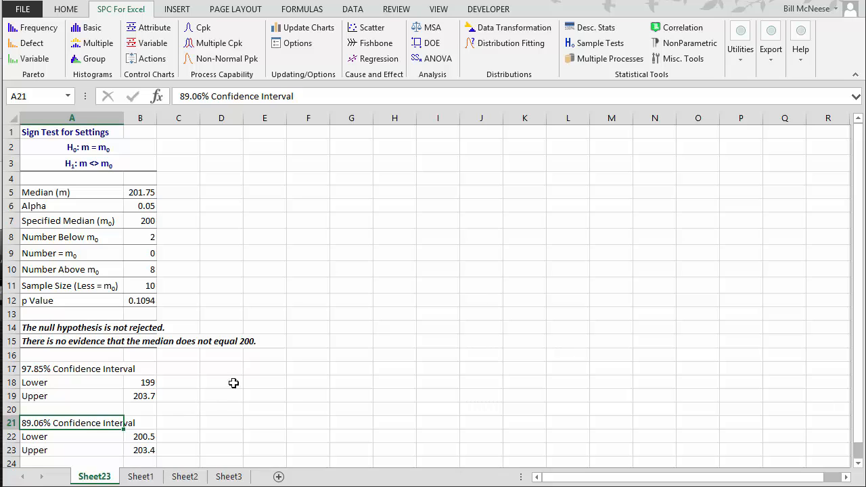
click(141, 300)
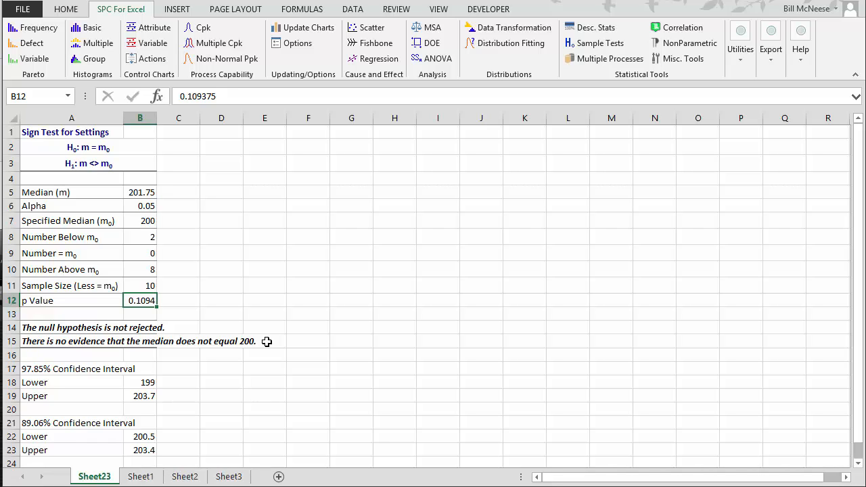
mouse_move(290, 308)
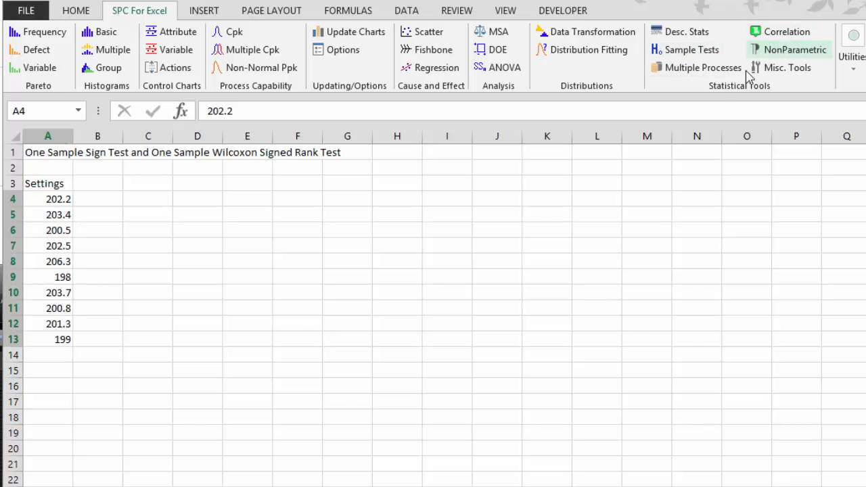
- Run a one-sample Wilcoxon signed rank test with specified median 200 on a new worksheet
click(793, 49)
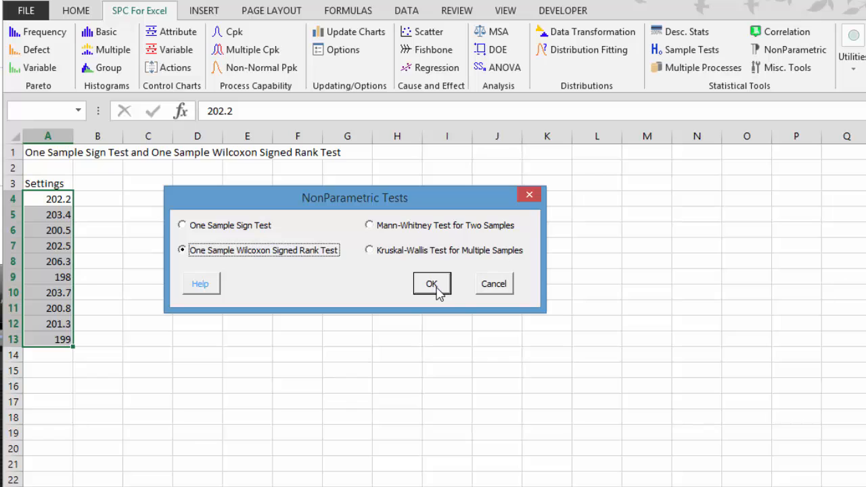
click(431, 284)
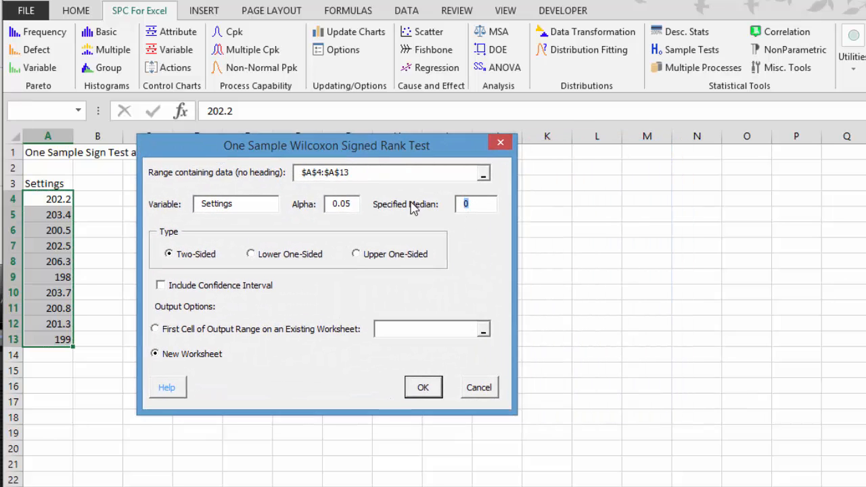
text(200)
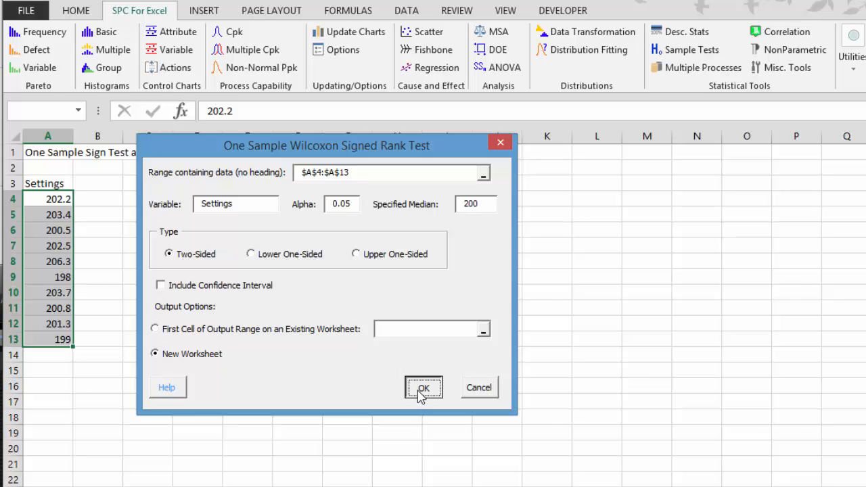
click(424, 387)
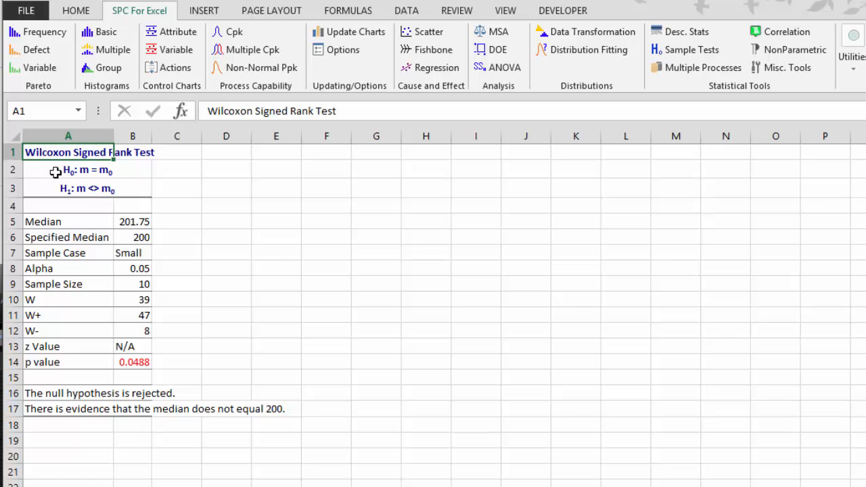
- Review the Wilcoxon hypotheses and the p value 0.0488
click(68, 169)
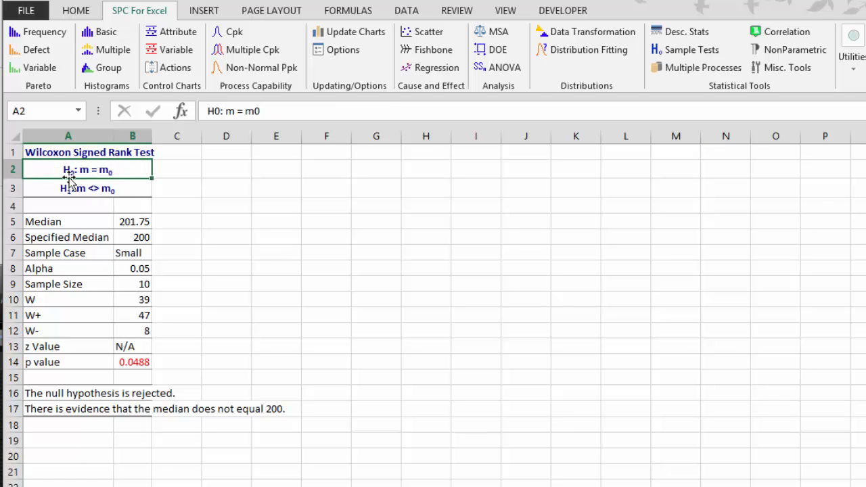
click(87, 188)
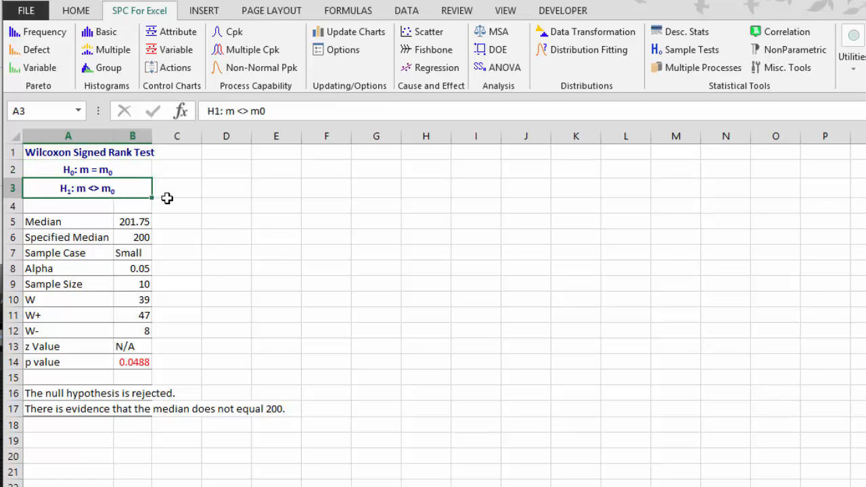
mouse_move(51, 365)
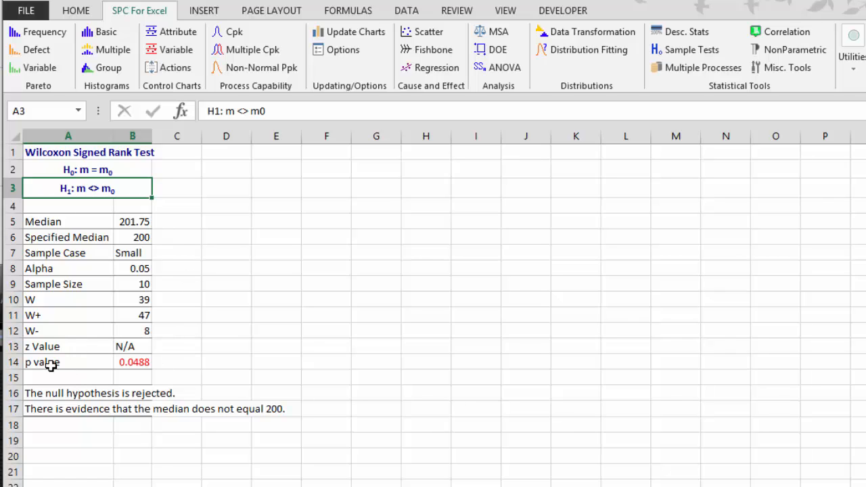
click(133, 363)
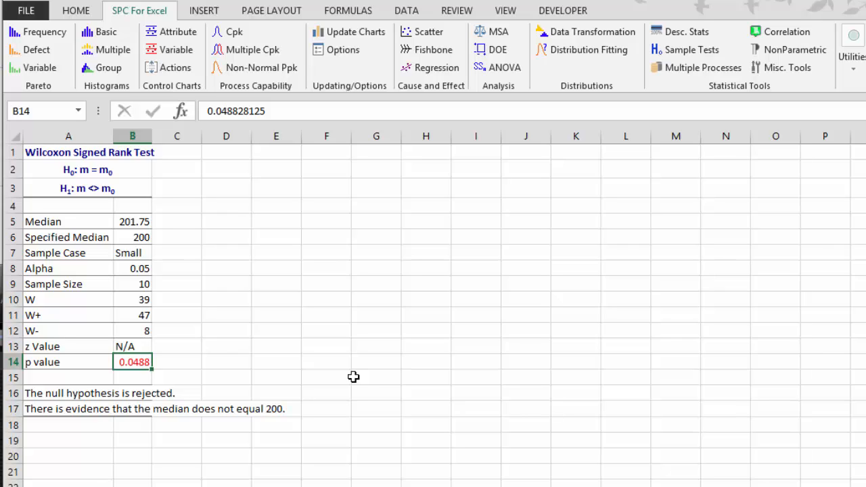
mouse_move(355, 371)
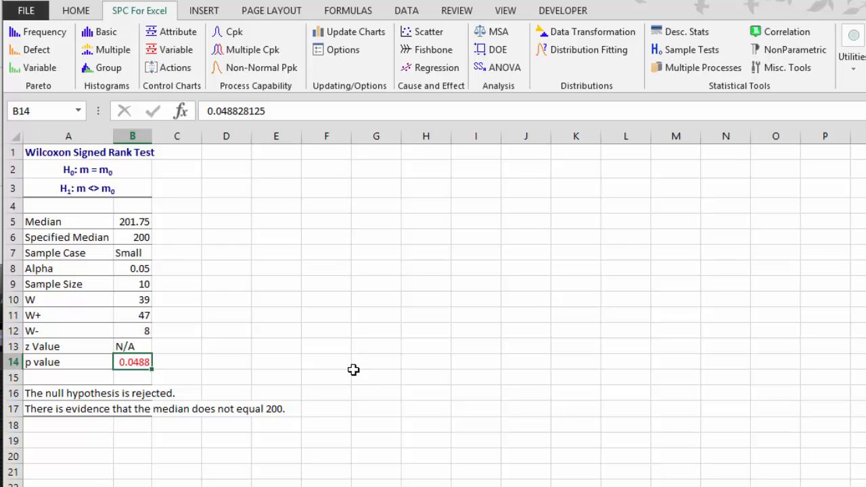
mouse_move(371, 363)
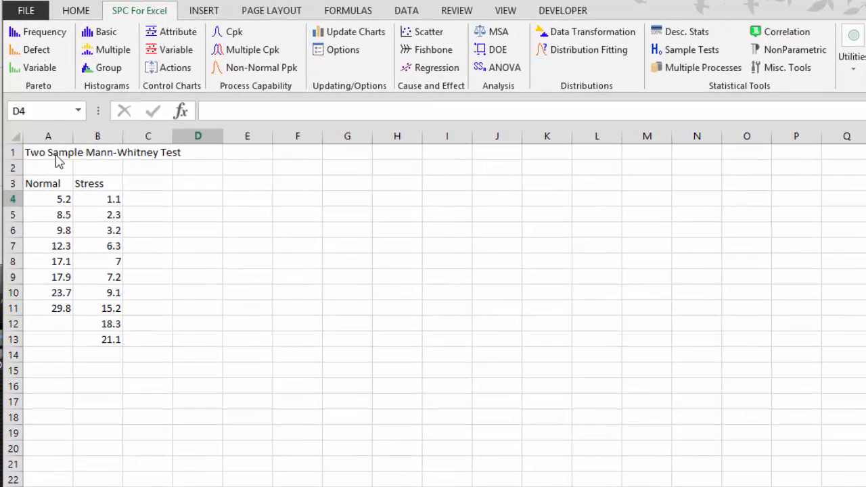
- Select the Normal and Stress values A4:B13 as the Mann-Whitney test input
click(197, 198)
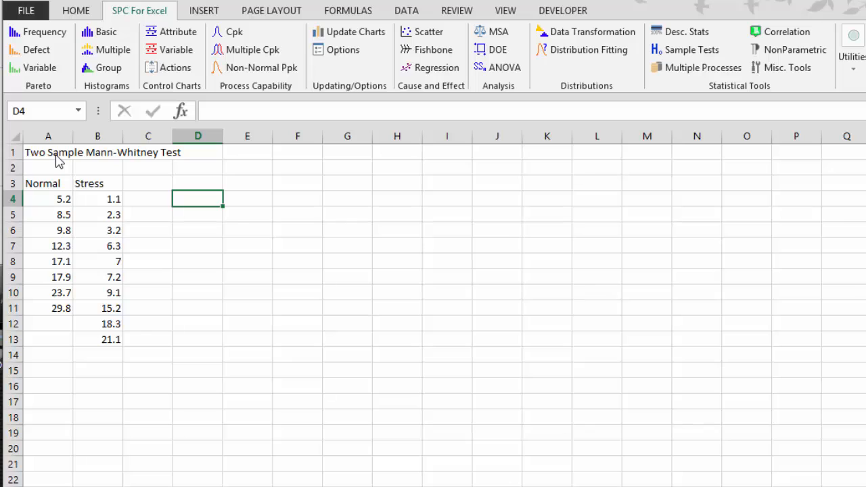
mouse_move(57, 196)
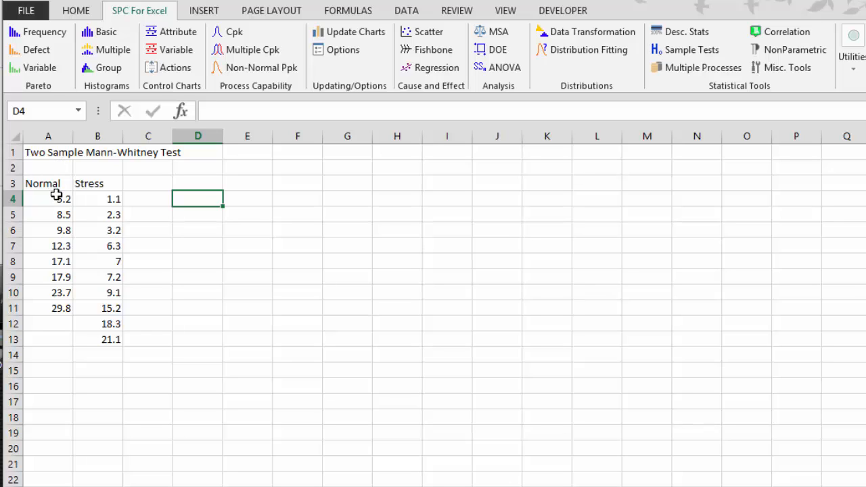
click(48, 184)
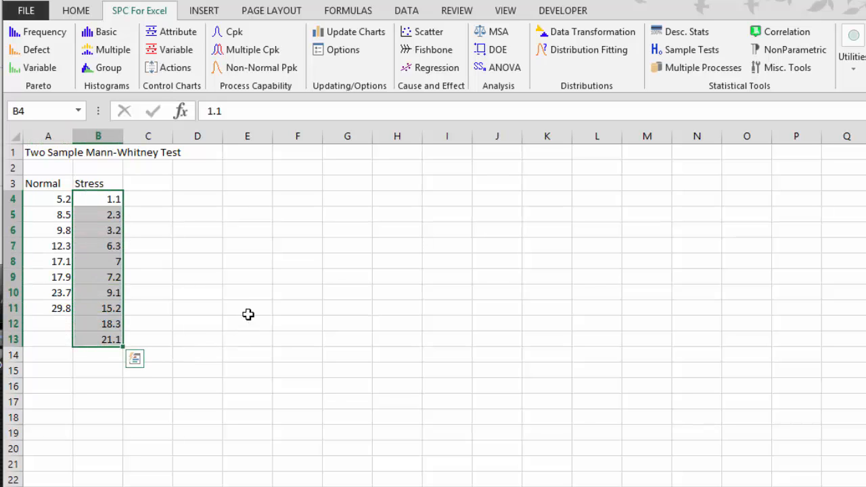
mouse_move(232, 283)
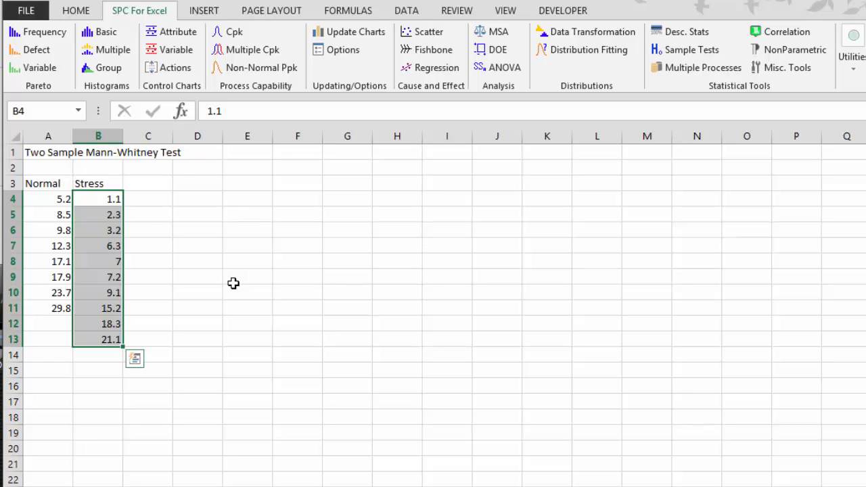
mouse_move(41, 198)
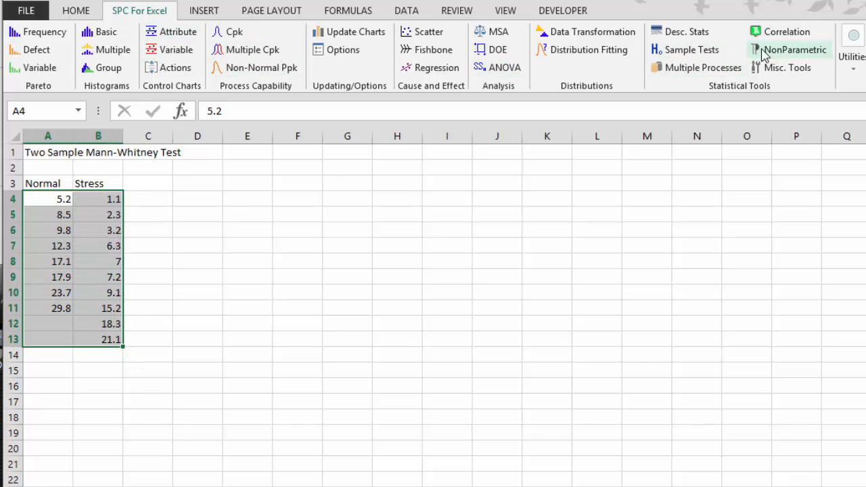
click(794, 49)
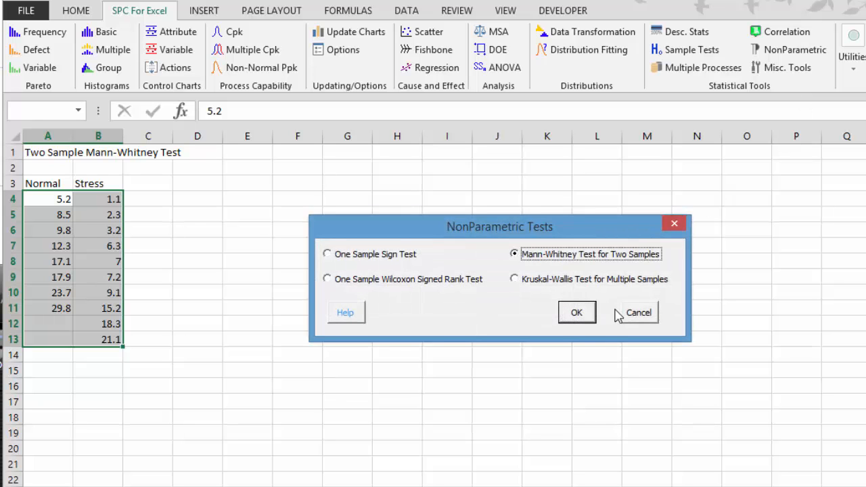
- Choose the Mann-Whitney test for two samples, showing ranges A4:A13 and B4:B13
click(577, 311)
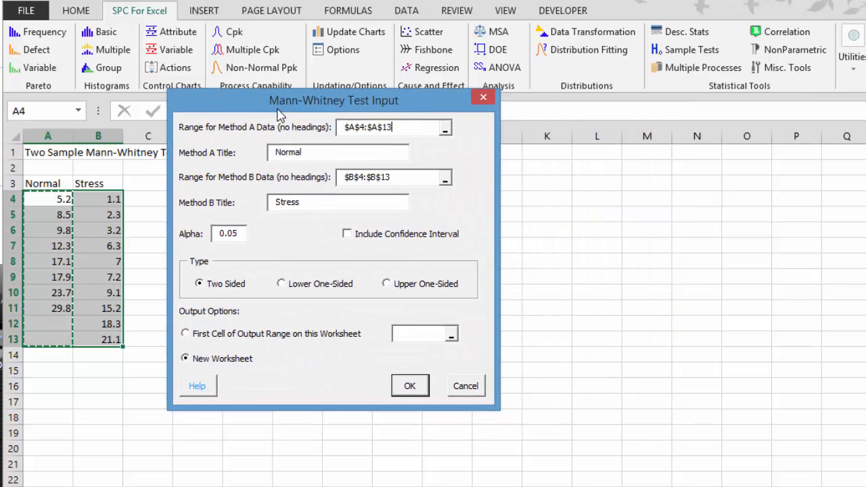
mouse_move(271, 174)
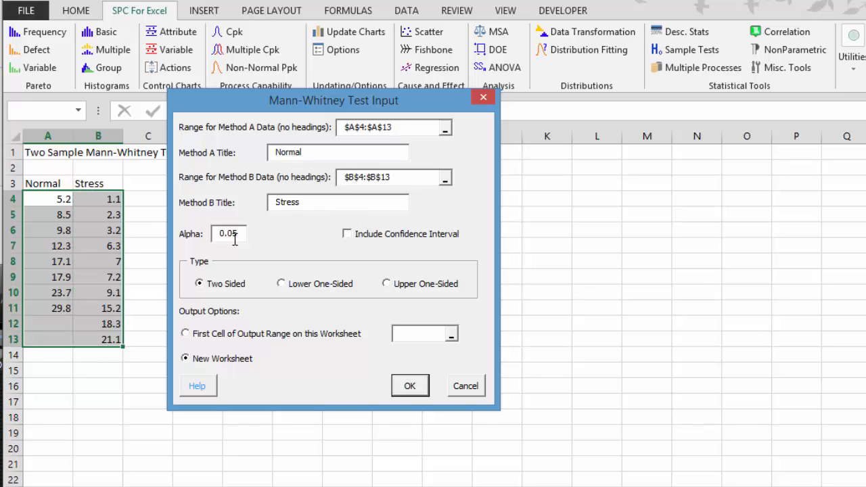
mouse_move(290, 251)
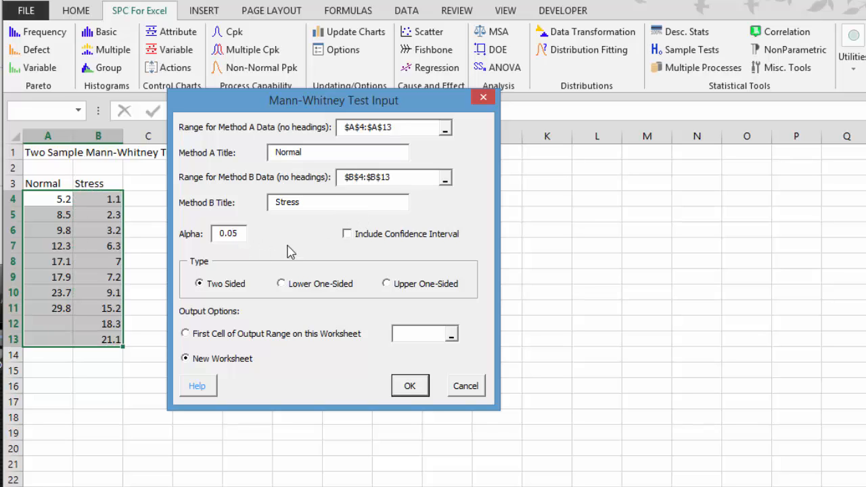
mouse_move(282, 284)
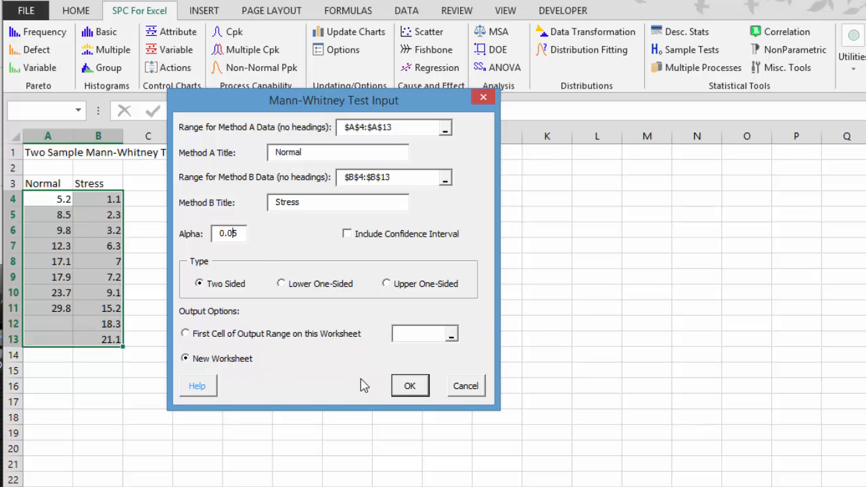
click(409, 386)
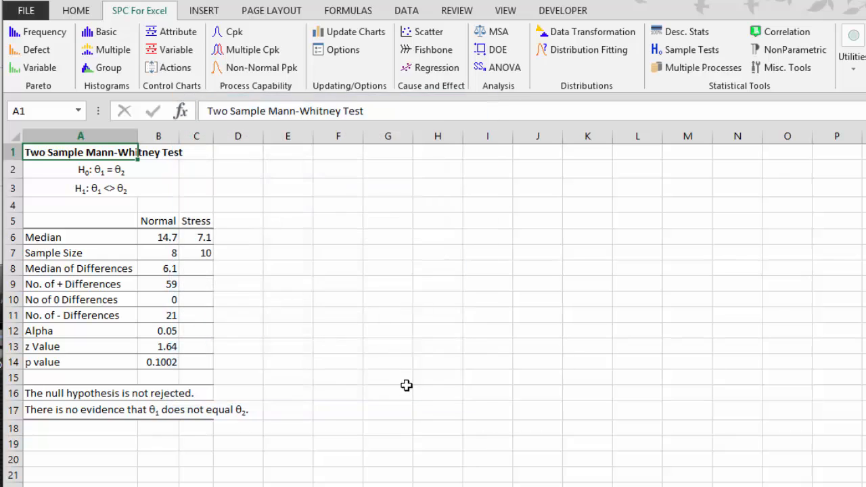
mouse_move(67, 198)
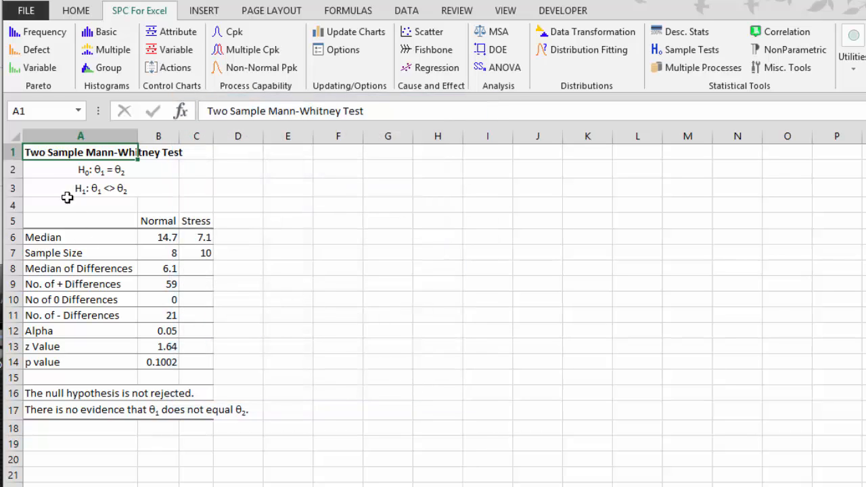
click(80, 169)
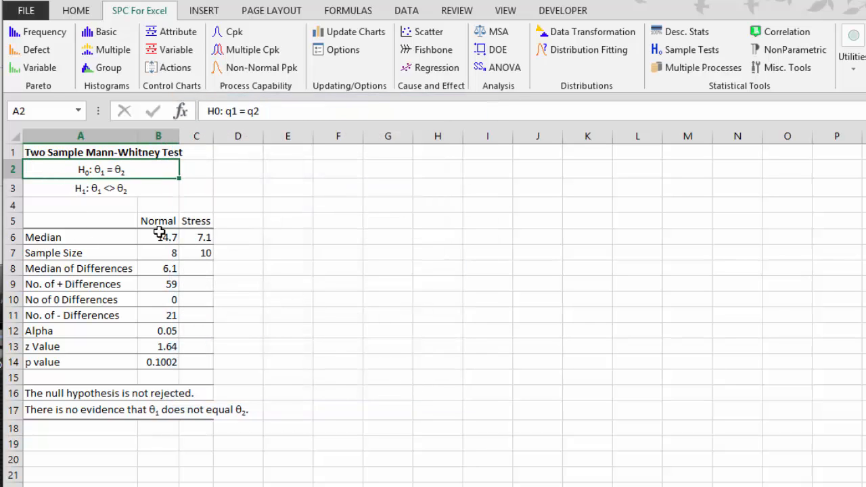
click(52, 188)
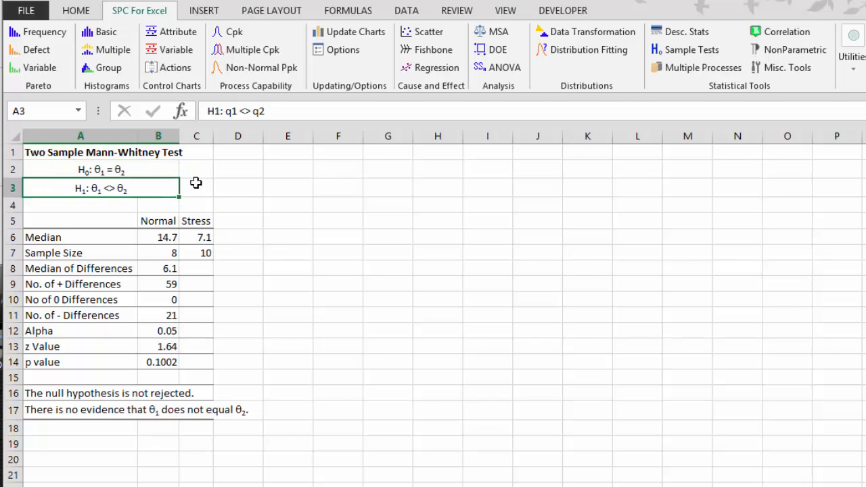
mouse_move(170, 335)
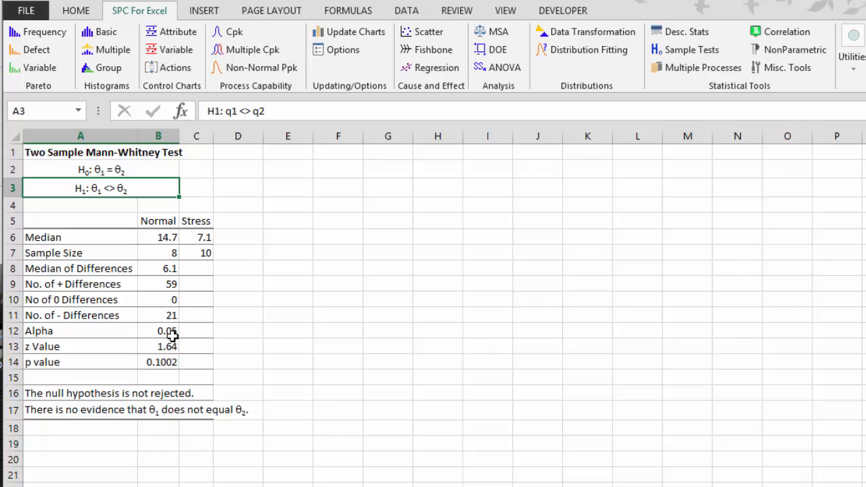
mouse_move(74, 251)
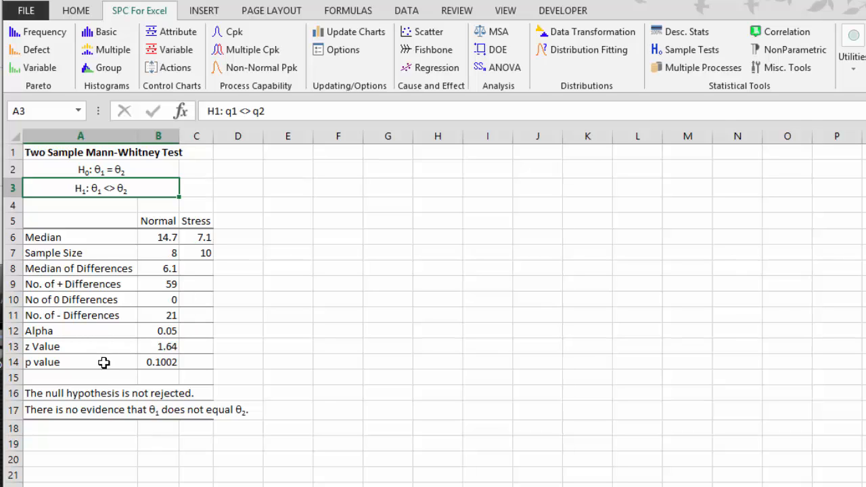
mouse_move(158, 366)
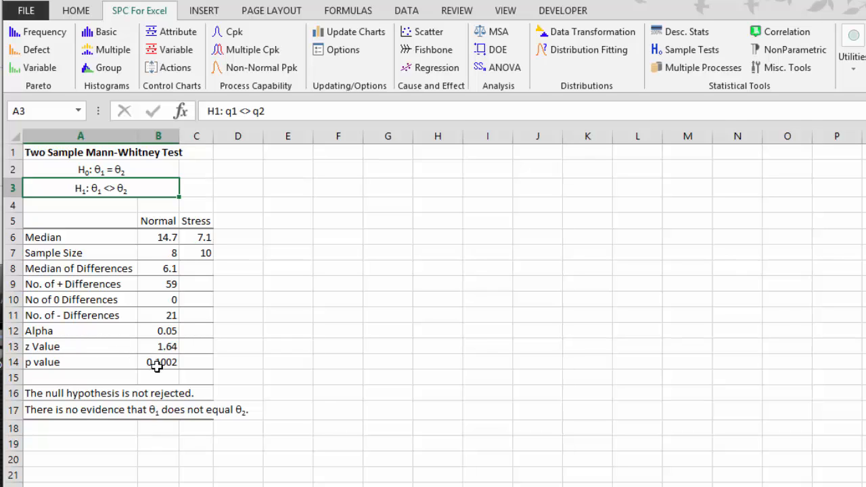
click(160, 362)
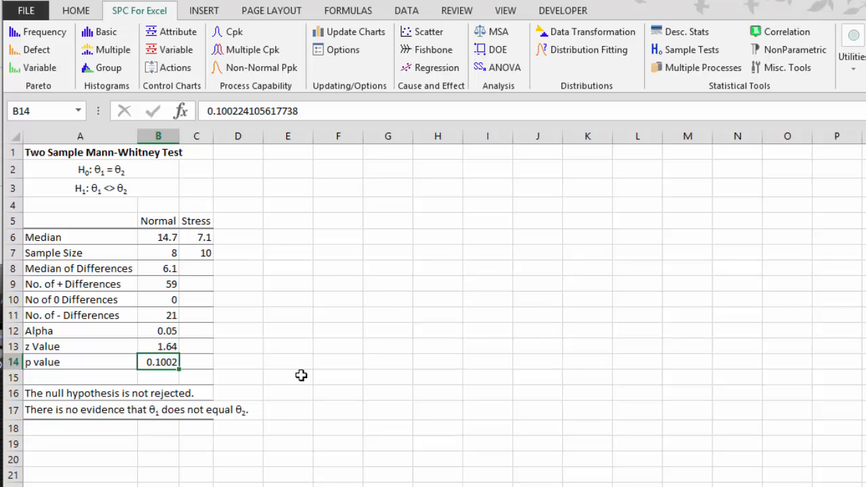
mouse_move(302, 370)
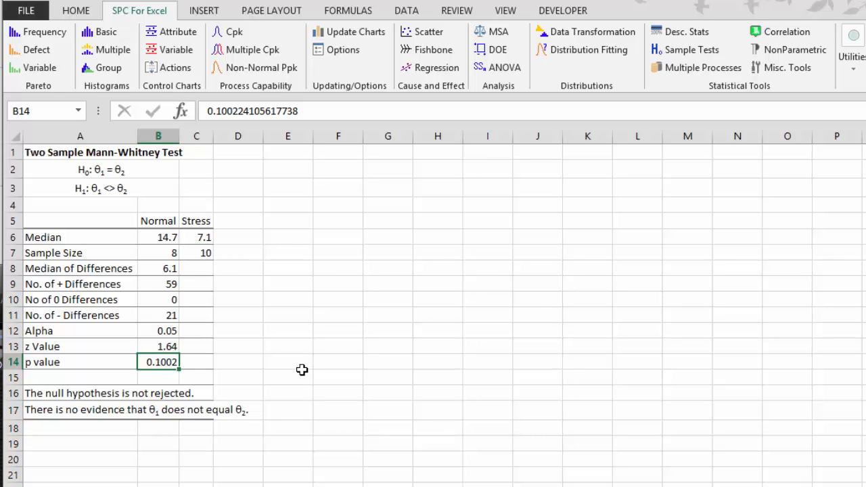
click(487, 476)
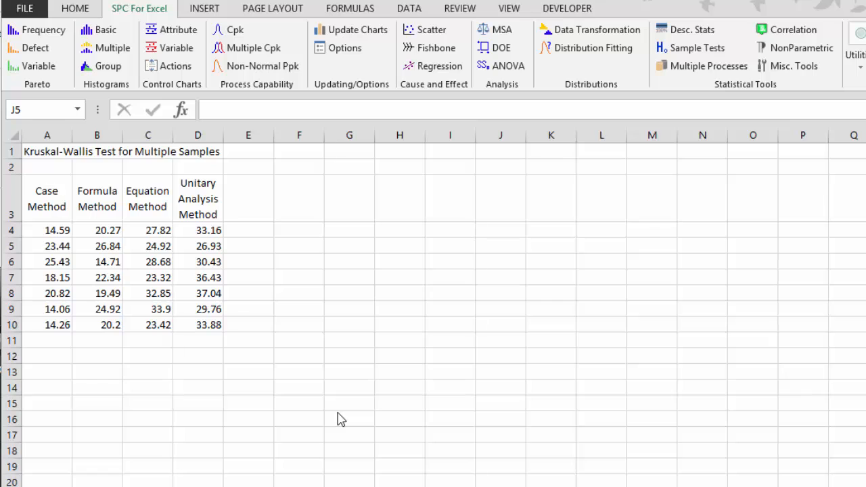
mouse_move(34, 206)
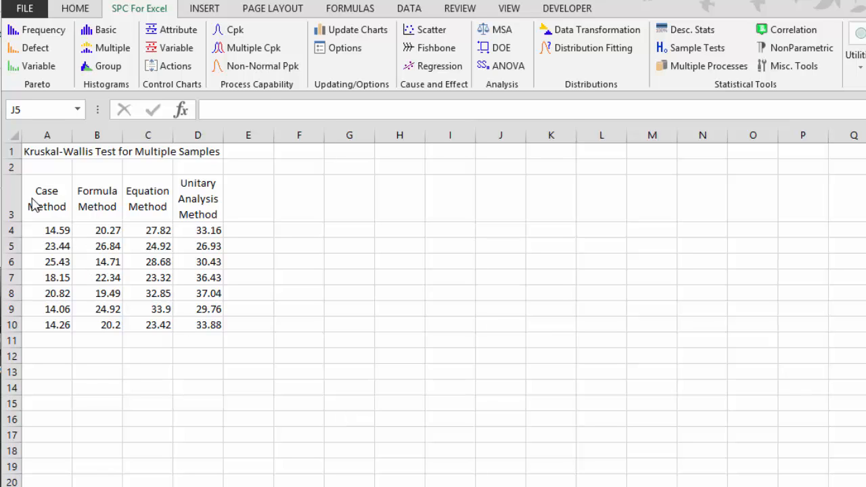
- Look over the Formula Method and Unitary Analysis Method column headings
click(98, 197)
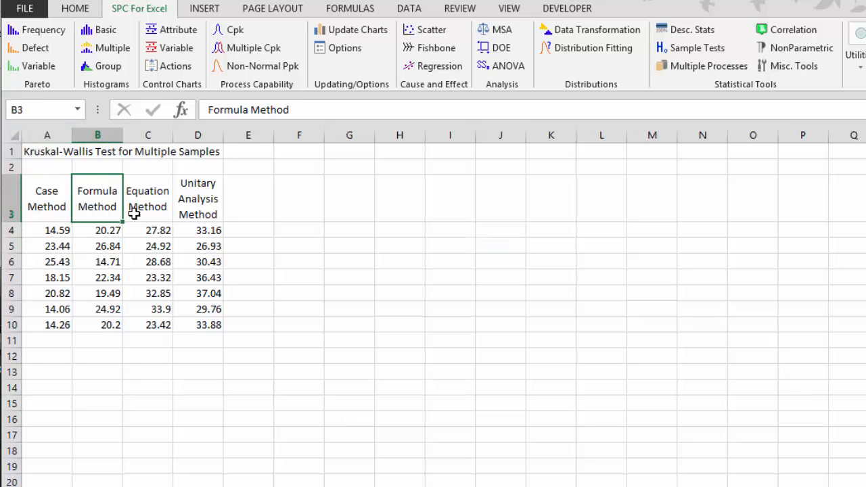
click(198, 197)
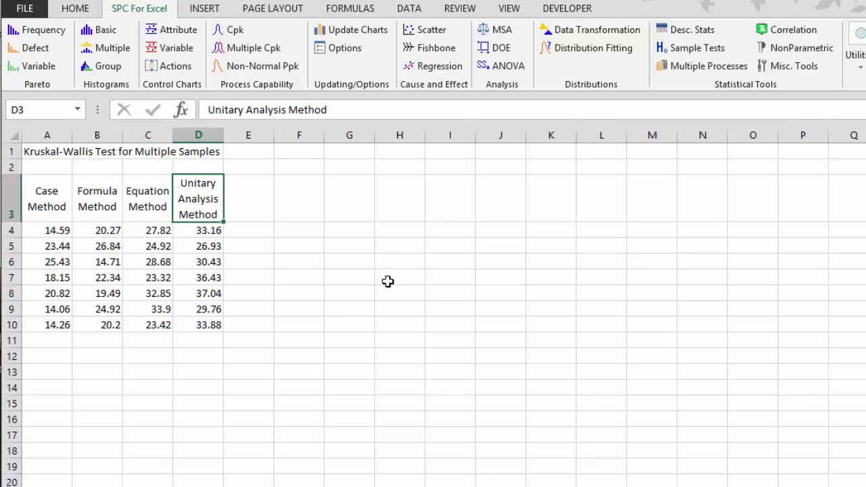
mouse_move(46, 230)
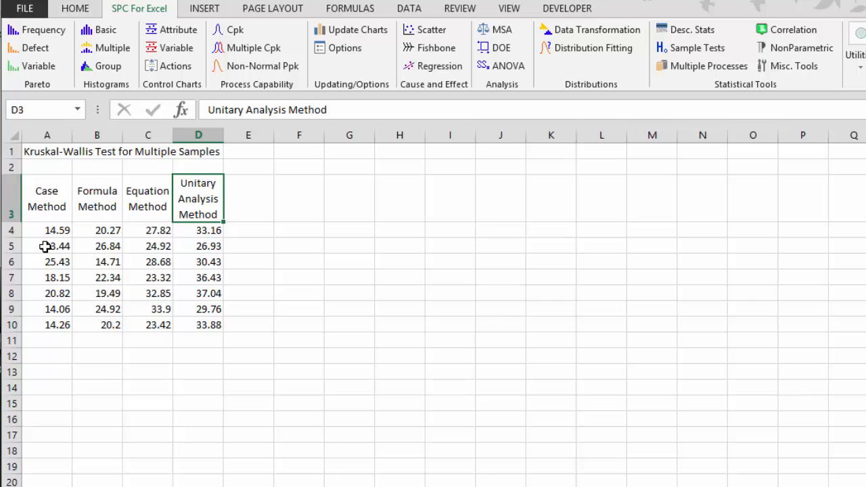
mouse_move(46, 230)
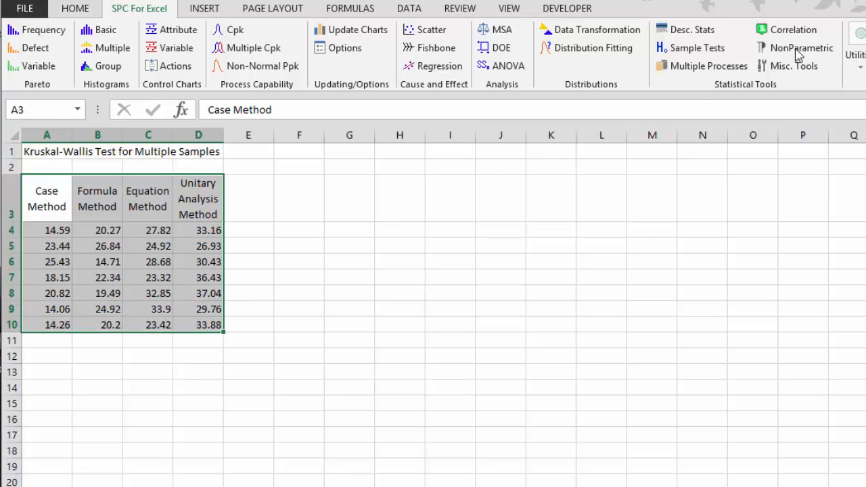
- Choose the Kruskal-Wallis test for multiple samples, pre-filled with range A3:D10, alpha 0.05
click(802, 47)
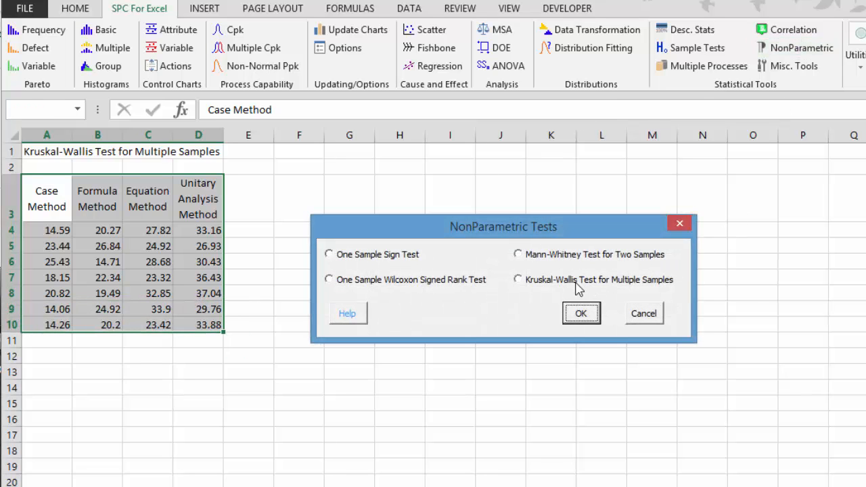
click(517, 279)
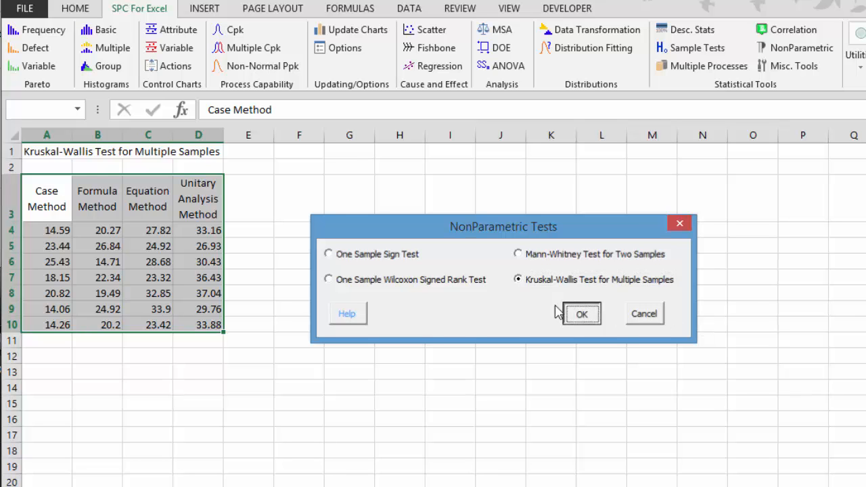
click(582, 315)
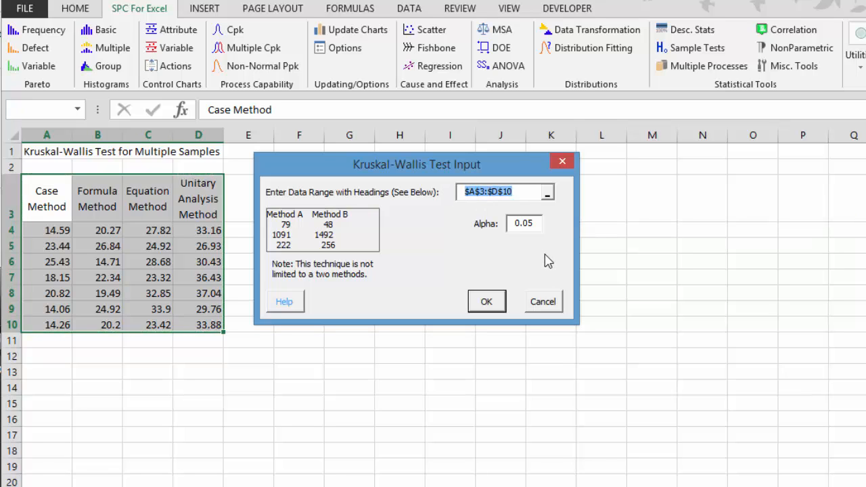
mouse_move(162, 262)
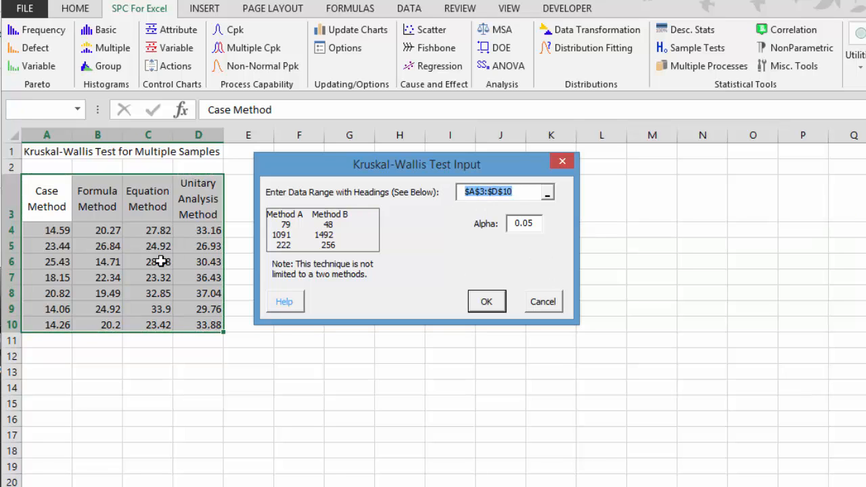
mouse_move(522, 223)
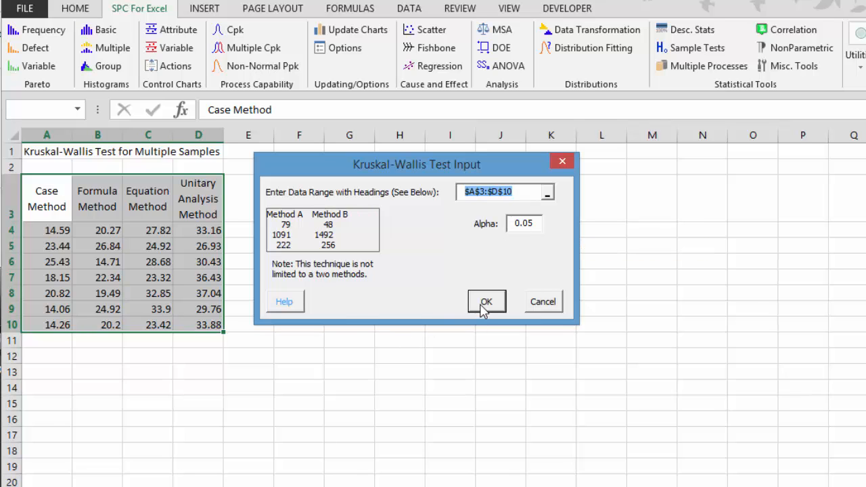
- Run the Kruskal-Wallis test and review the rank sum, average rank and full p value
click(486, 302)
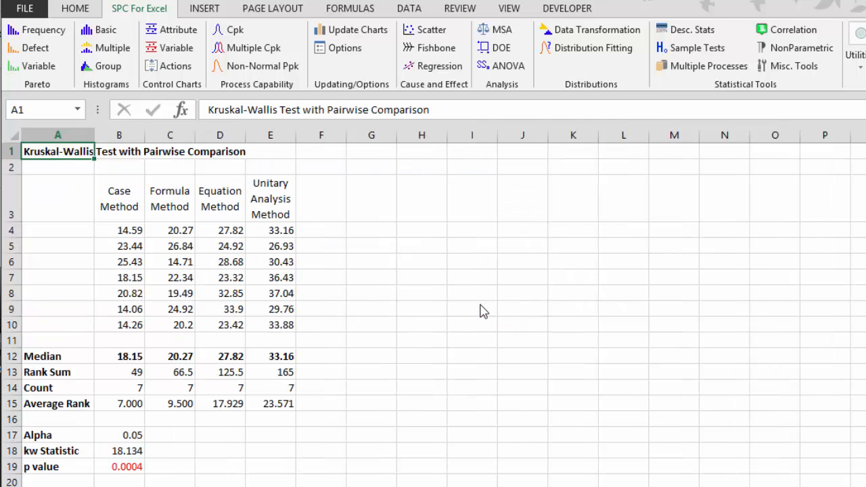
mouse_move(114, 199)
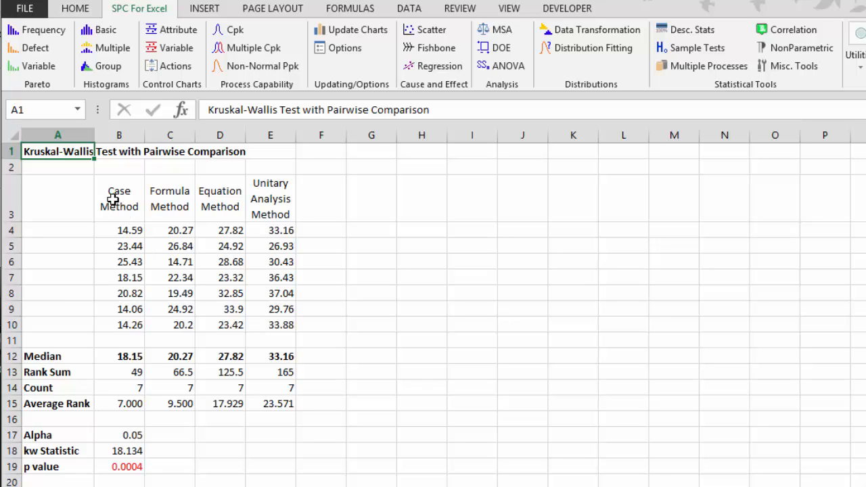
mouse_move(48, 357)
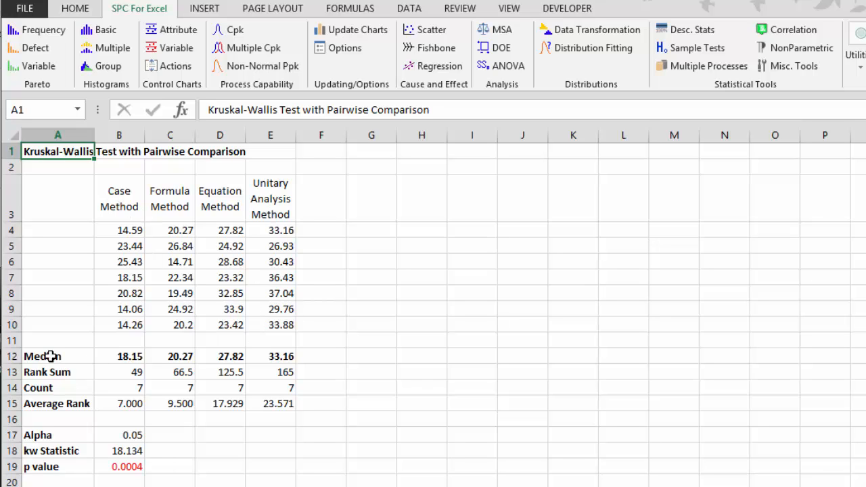
click(46, 371)
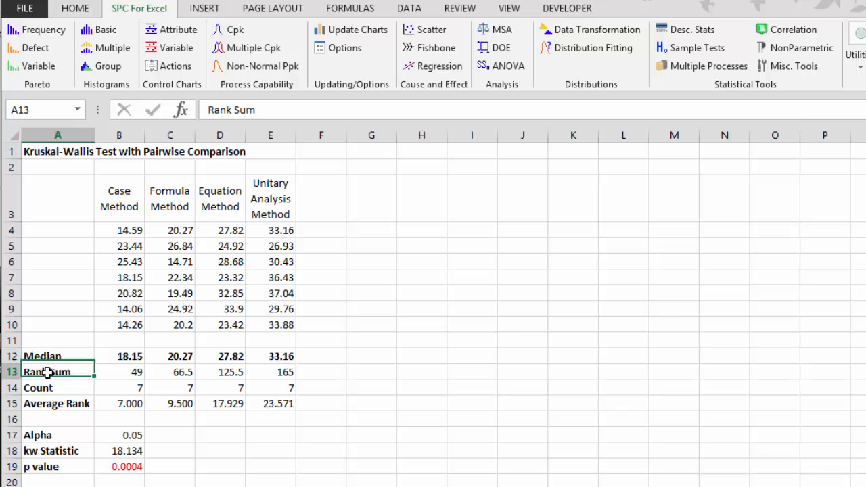
click(57, 403)
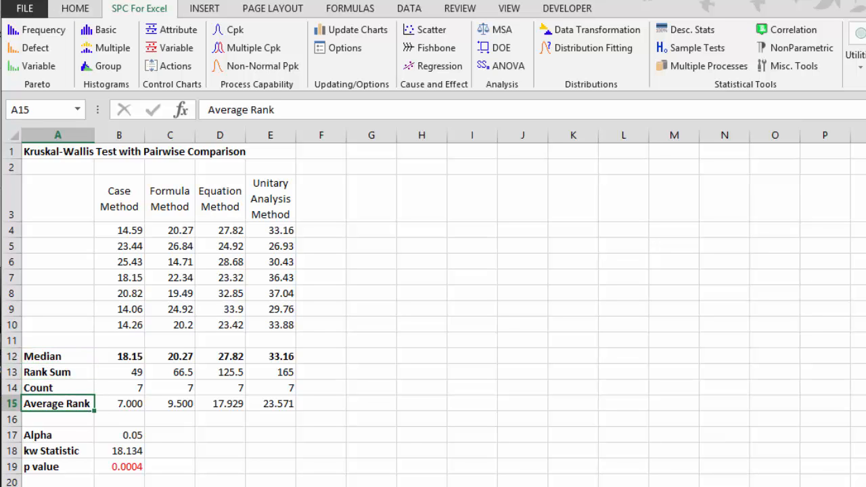
scroll(down, 3)
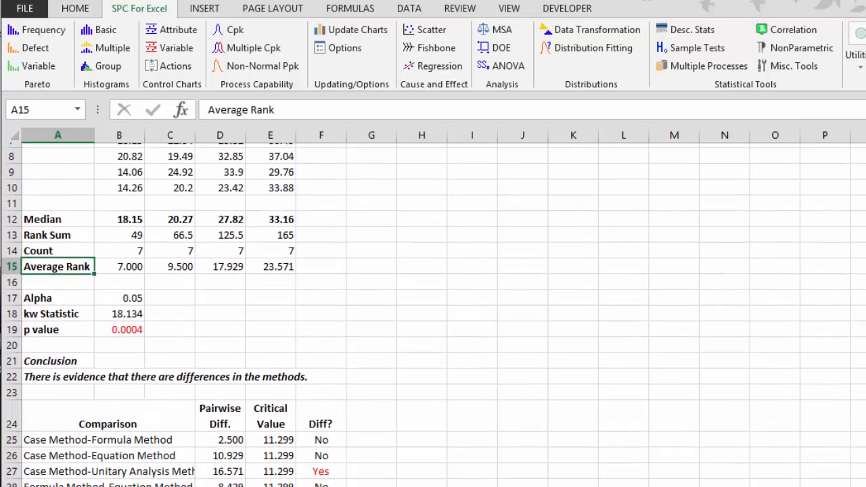
click(119, 325)
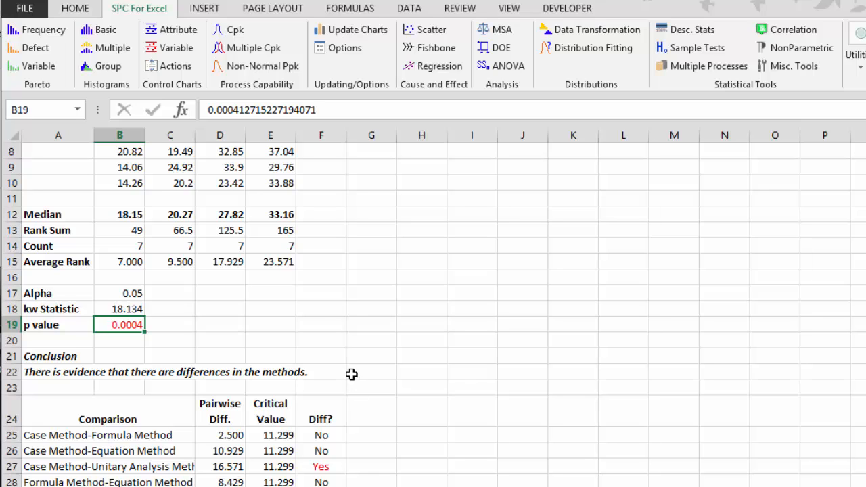
- Read the conclusion on method differences and widen a column to fit the comparison labels
click(57, 371)
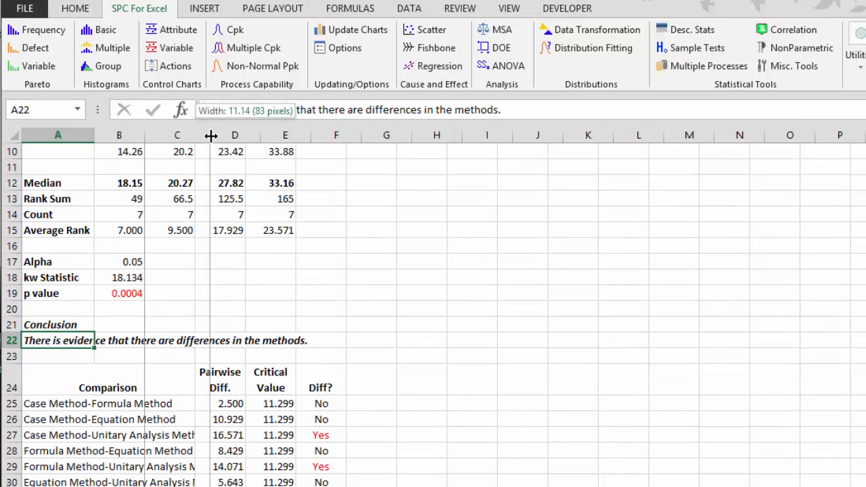
click(108, 436)
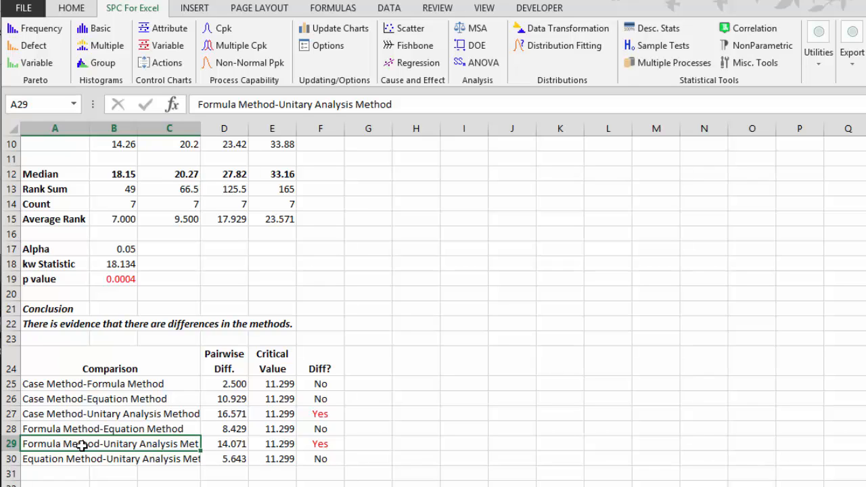
mouse_move(453, 207)
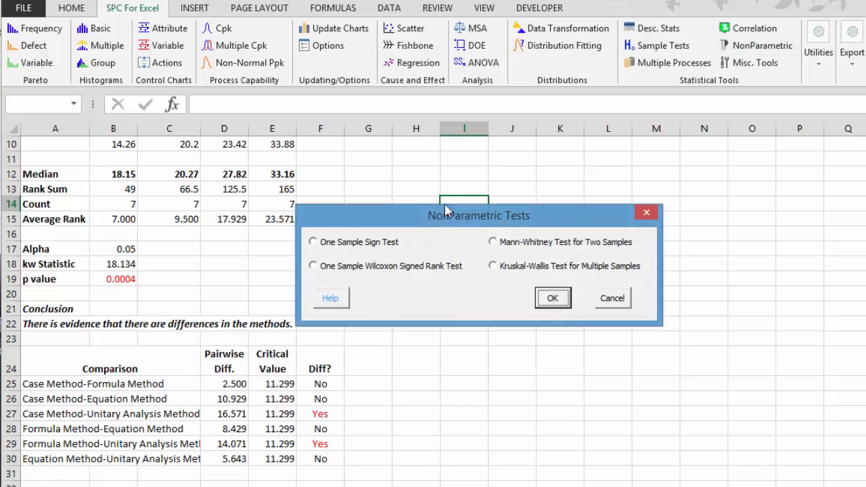
drag(480, 215, 448, 187)
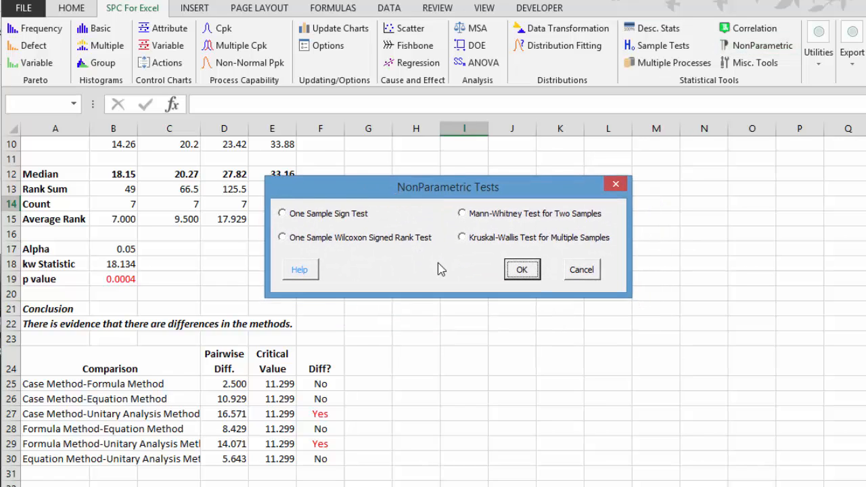